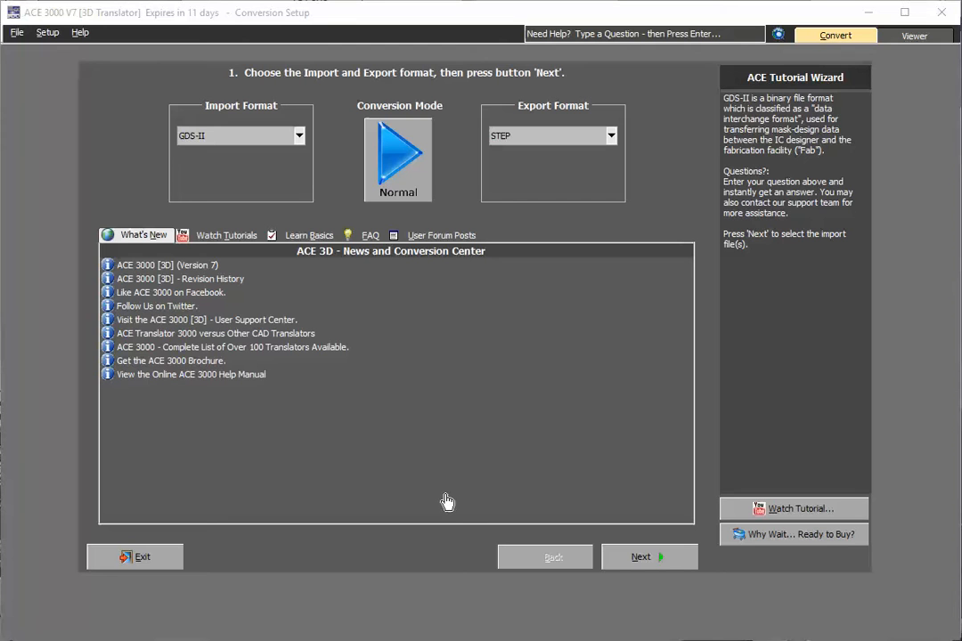
pyautogui.moveTo(300, 165)
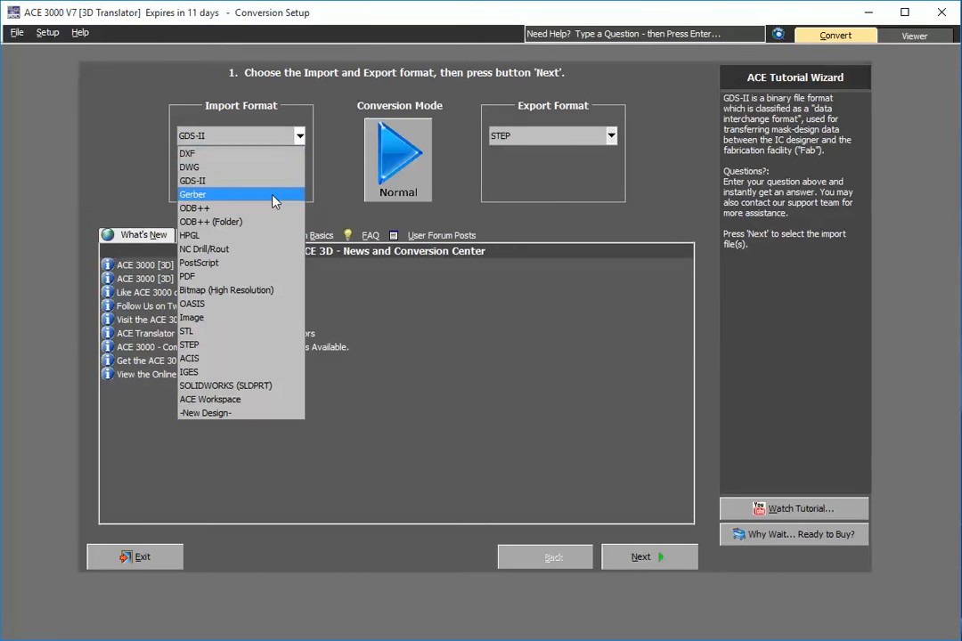
# - Choose Gerber as the import format, keeping STEP as the export format
pyautogui.click(192, 194)
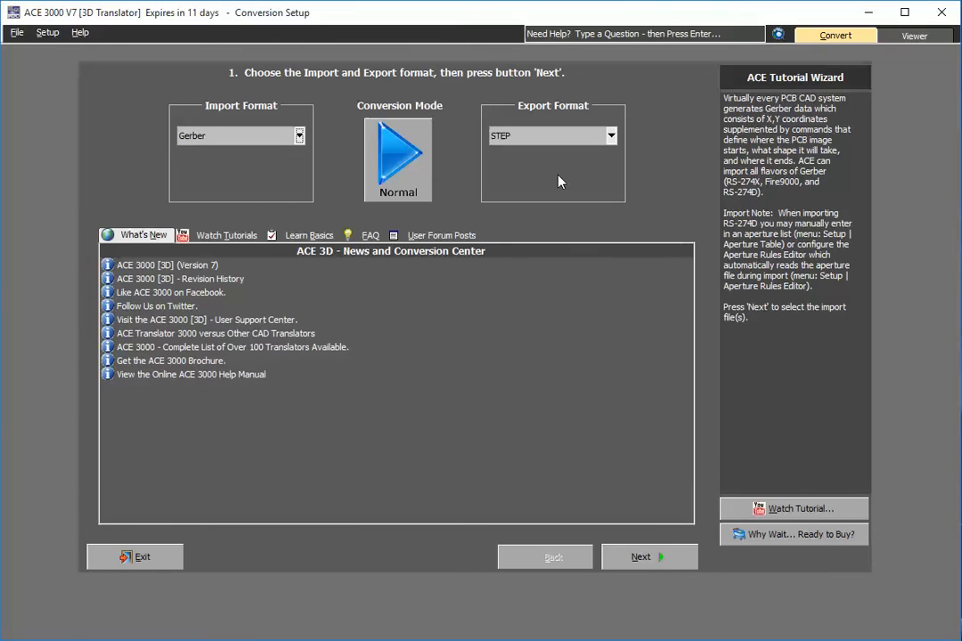
pyautogui.moveTo(590, 159)
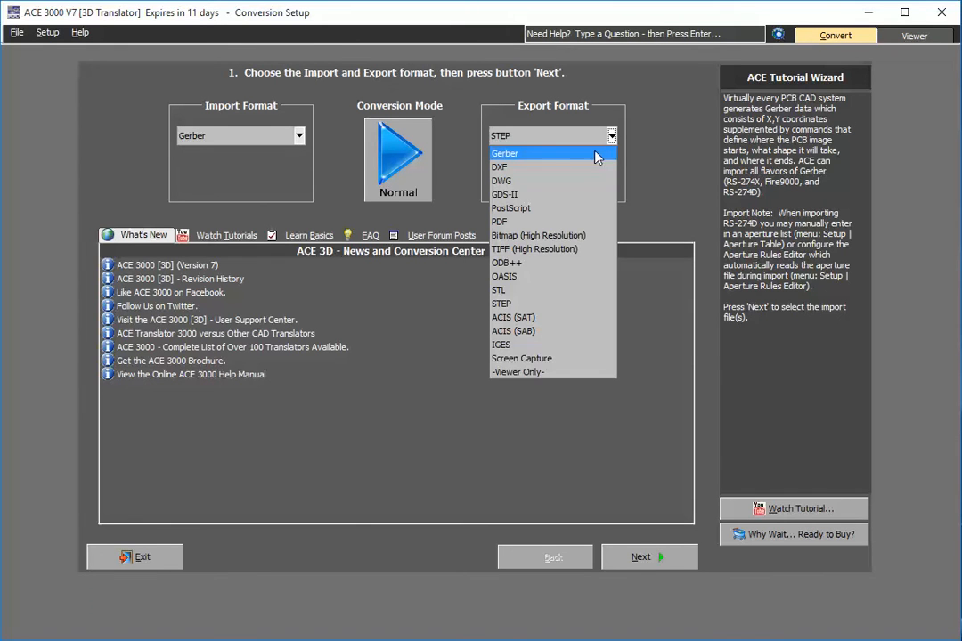
pyautogui.click(501, 304)
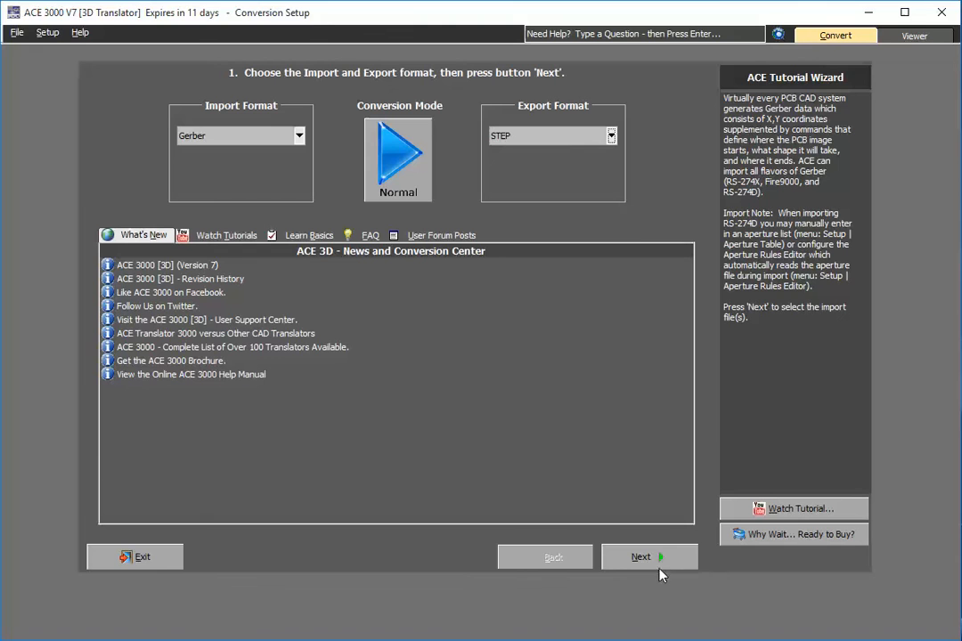
# - Load all six Board1 Gerber and drill files from Support > fab-examples > Board1
pyautogui.click(649, 557)
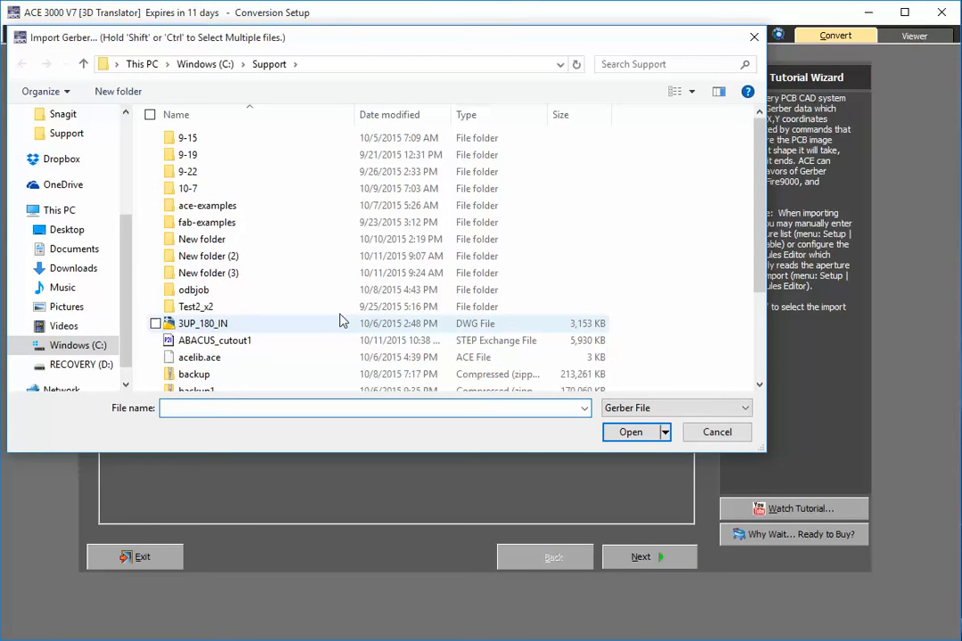
pyautogui.doubleClick(207, 204)
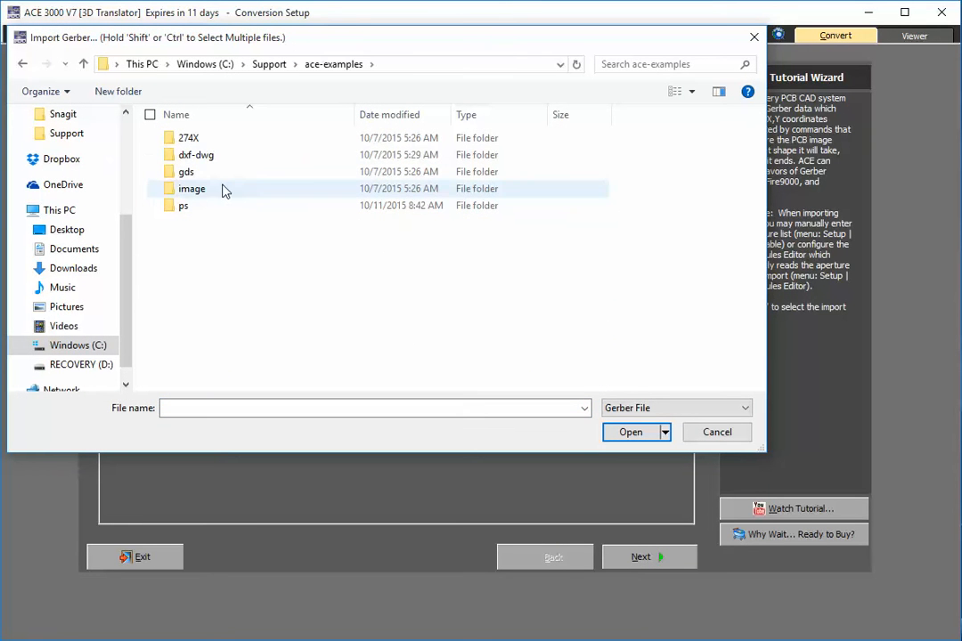
pyautogui.click(188, 137)
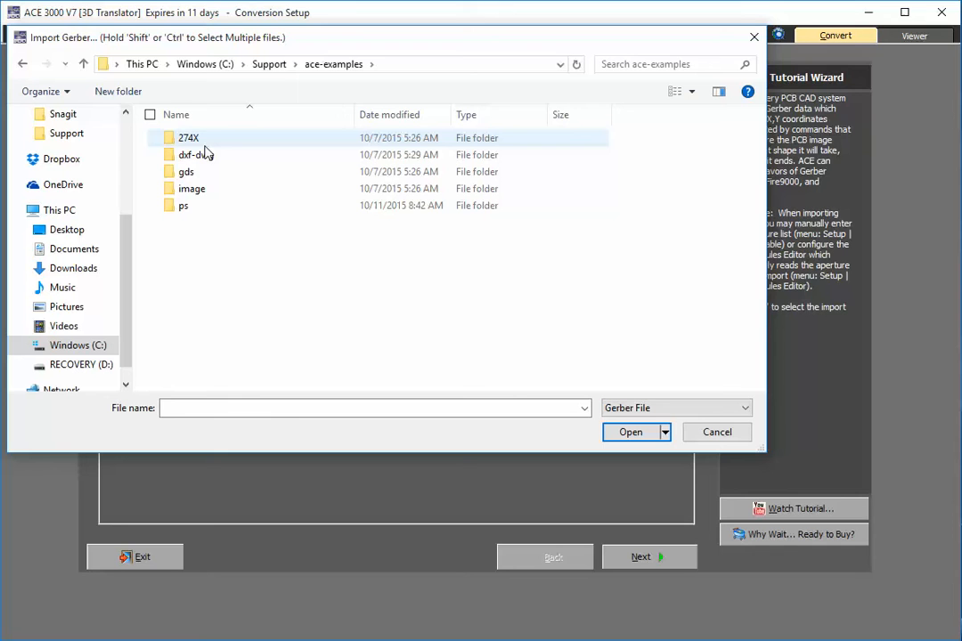
pyautogui.doubleClick(189, 137)
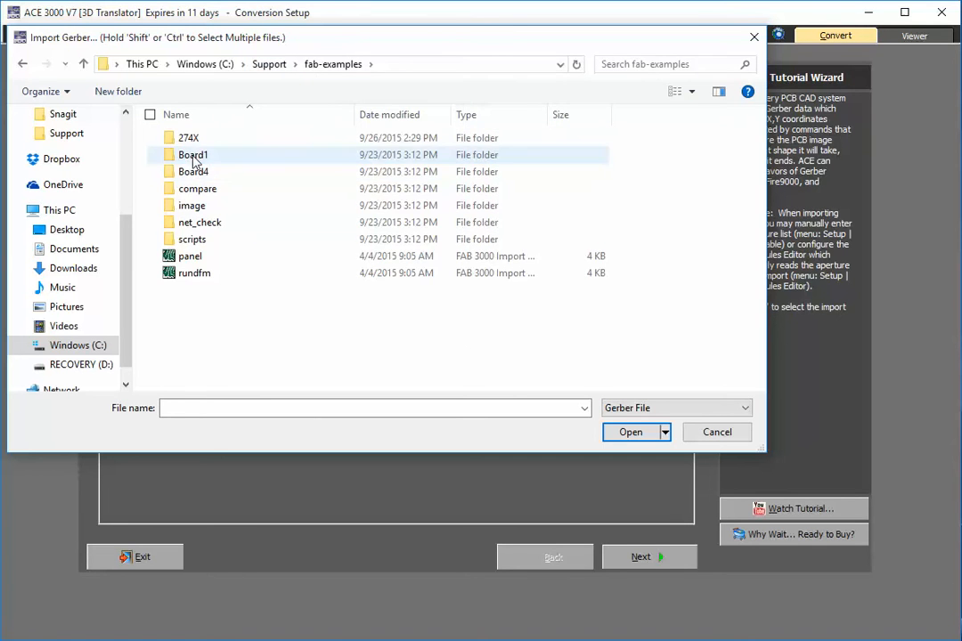
pyautogui.doubleClick(193, 154)
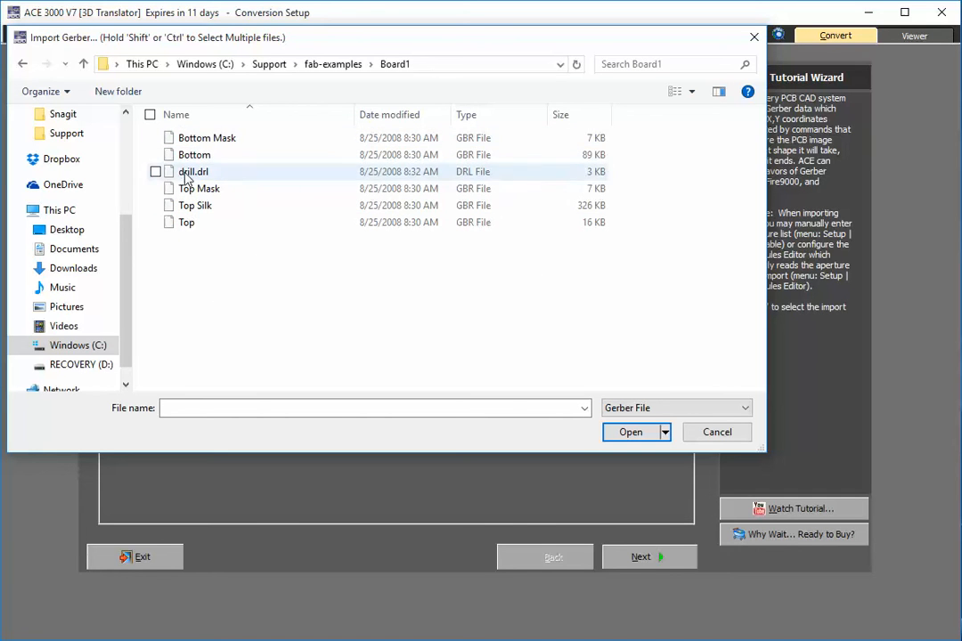
pyautogui.click(194, 155)
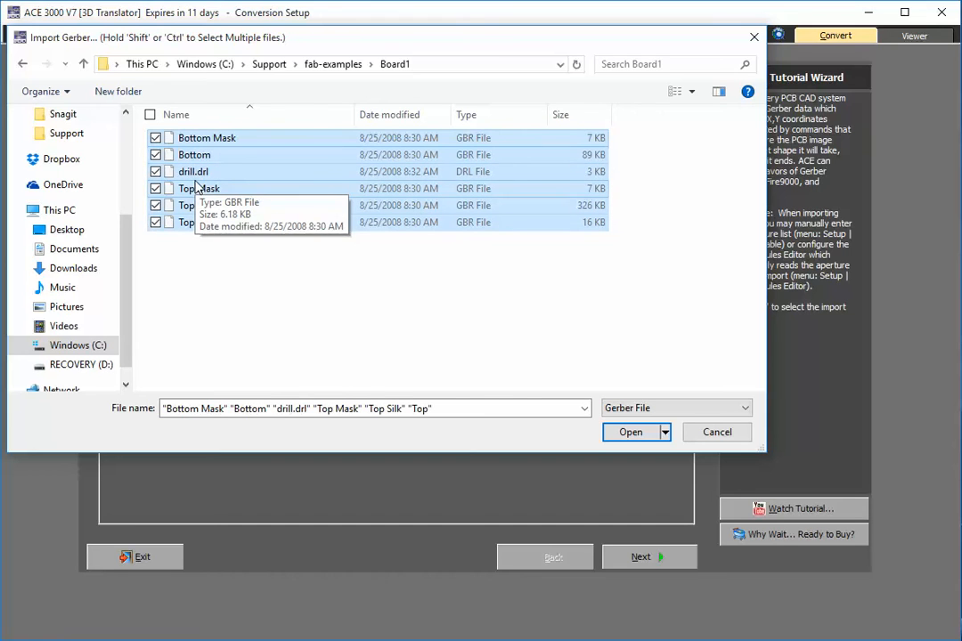
pyautogui.moveTo(363, 345)
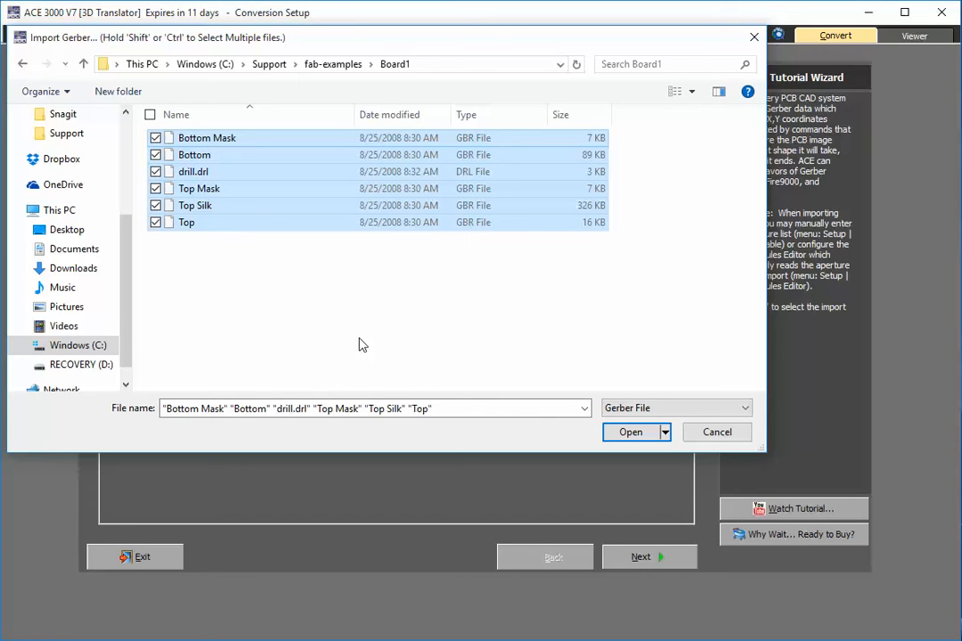
pyautogui.moveTo(631, 432)
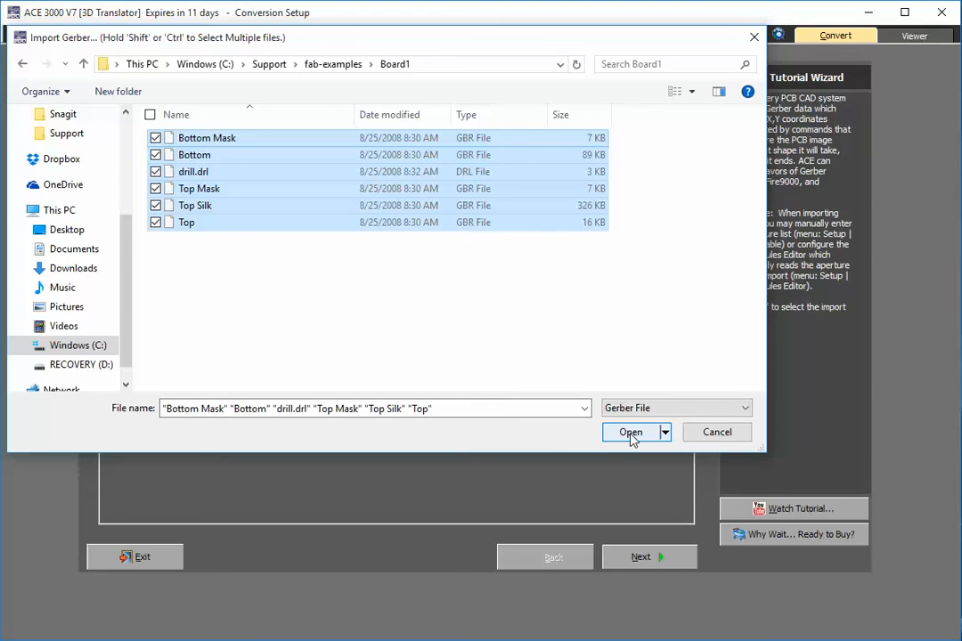
pyautogui.click(630, 432)
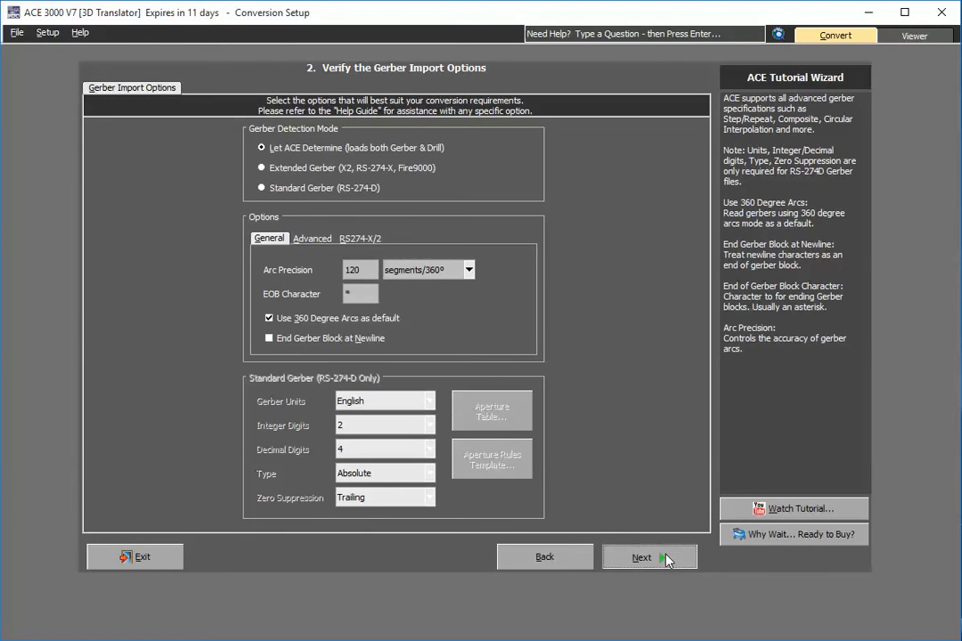
# - Set minimum line segment to 0.01 and turn off Show Vias in Metal
pyautogui.click(648, 557)
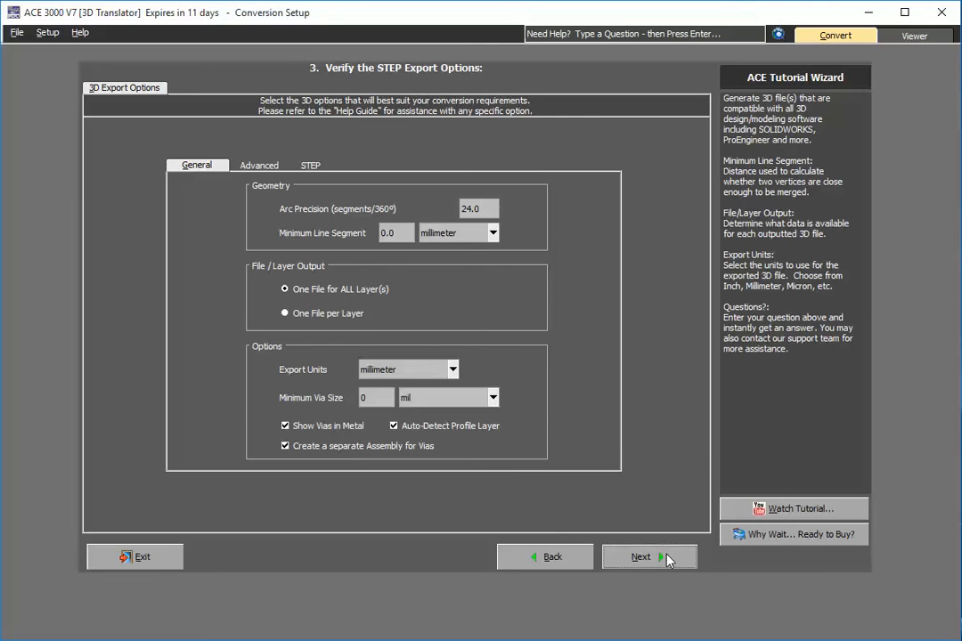
pyautogui.click(395, 233)
pyautogui.write('1')
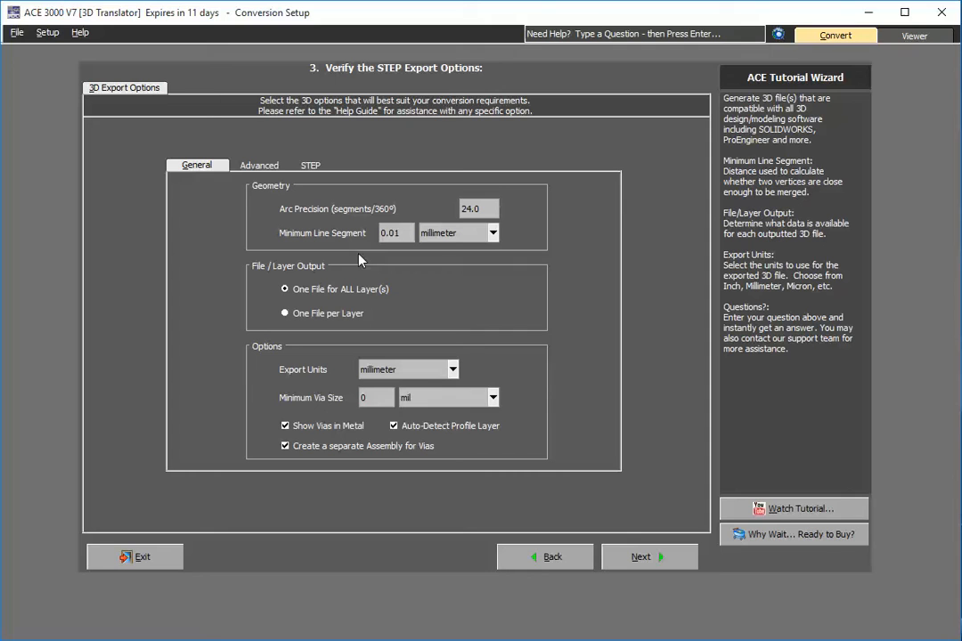
pyautogui.moveTo(448, 291)
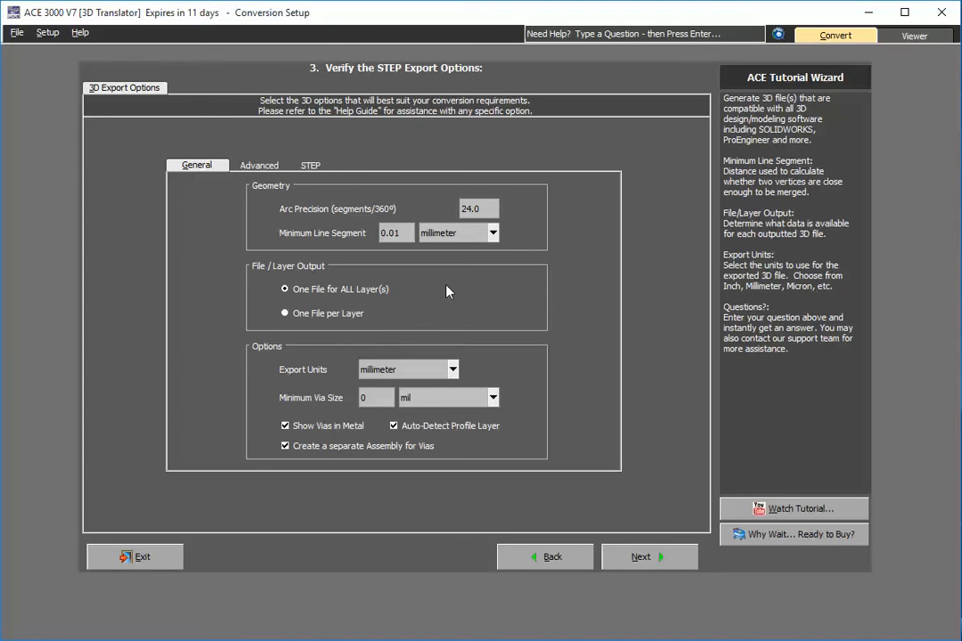
pyautogui.click(285, 425)
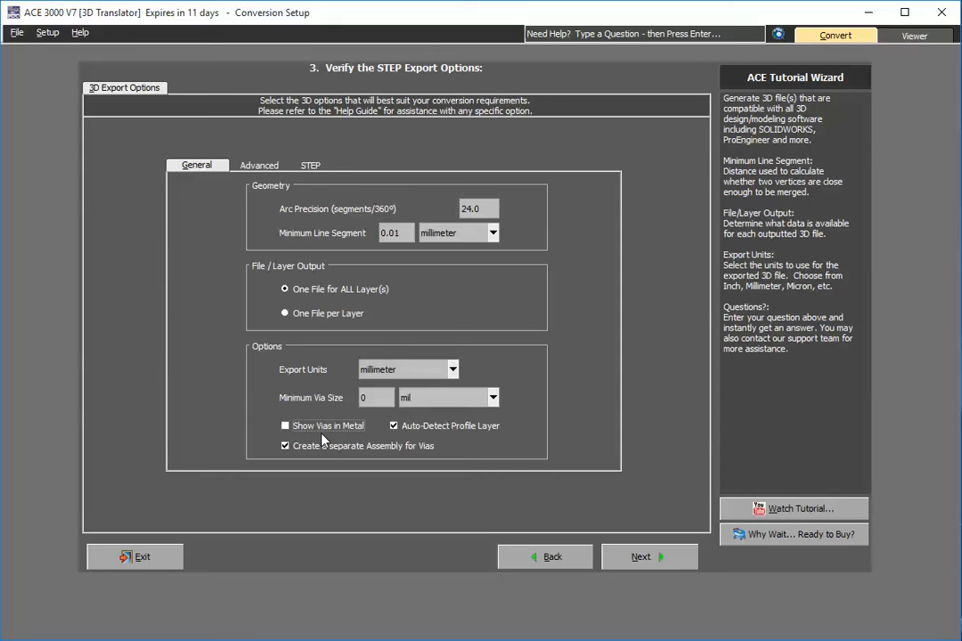
pyautogui.moveTo(372, 464)
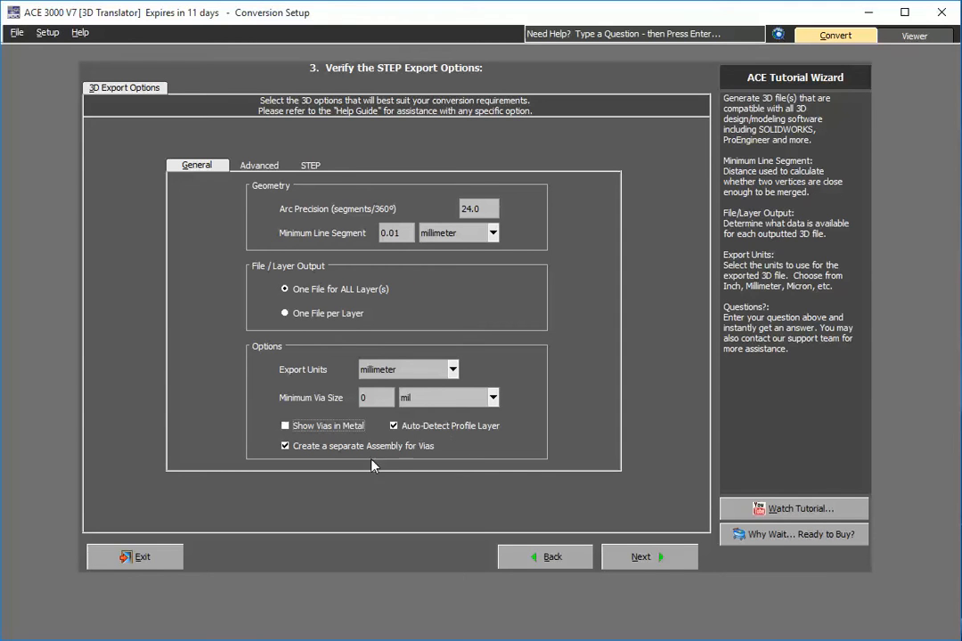
pyautogui.moveTo(430, 448)
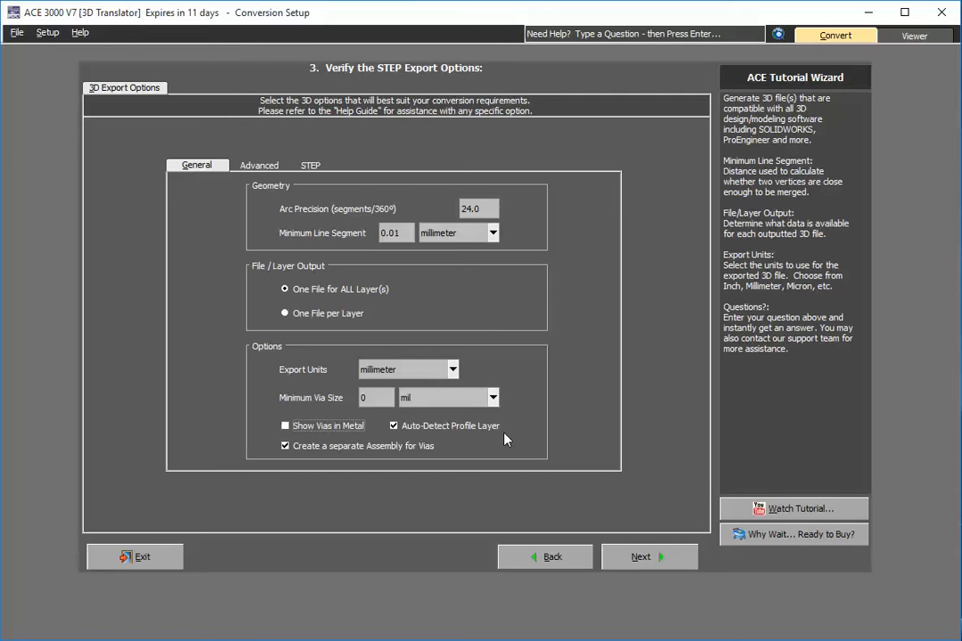
pyautogui.click(258, 165)
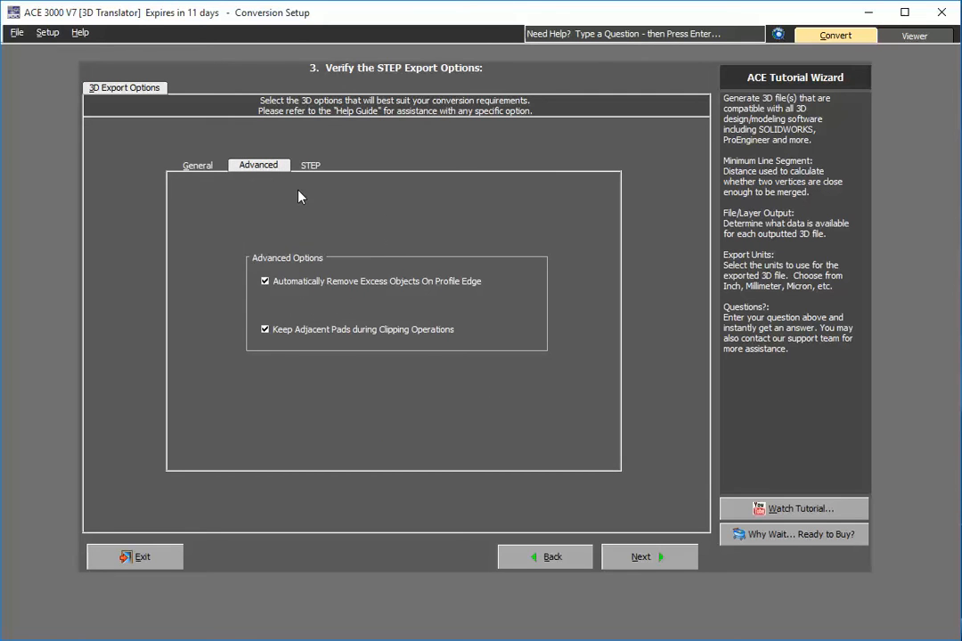
pyautogui.moveTo(310, 168)
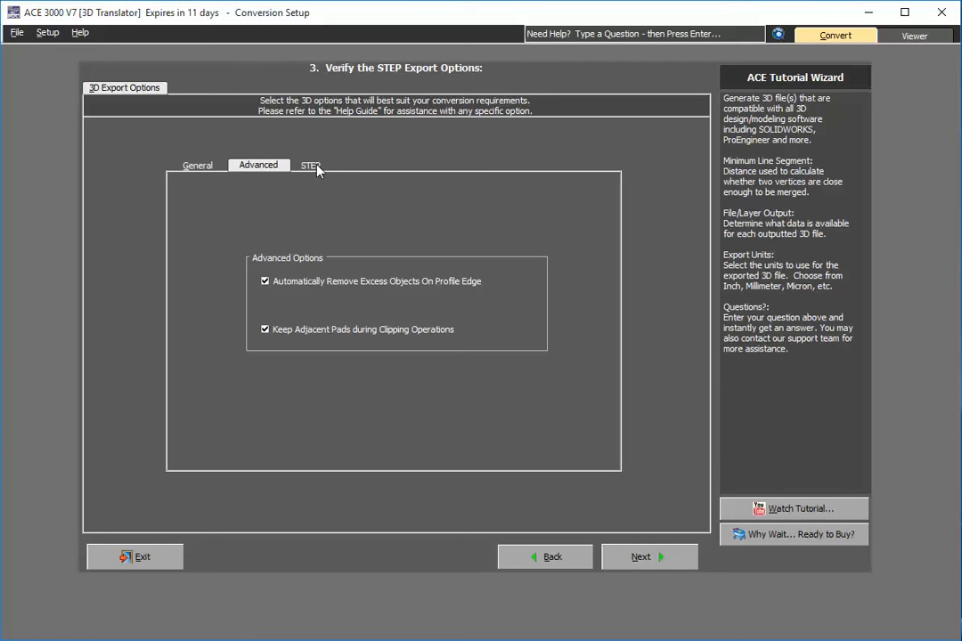
pyautogui.click(197, 165)
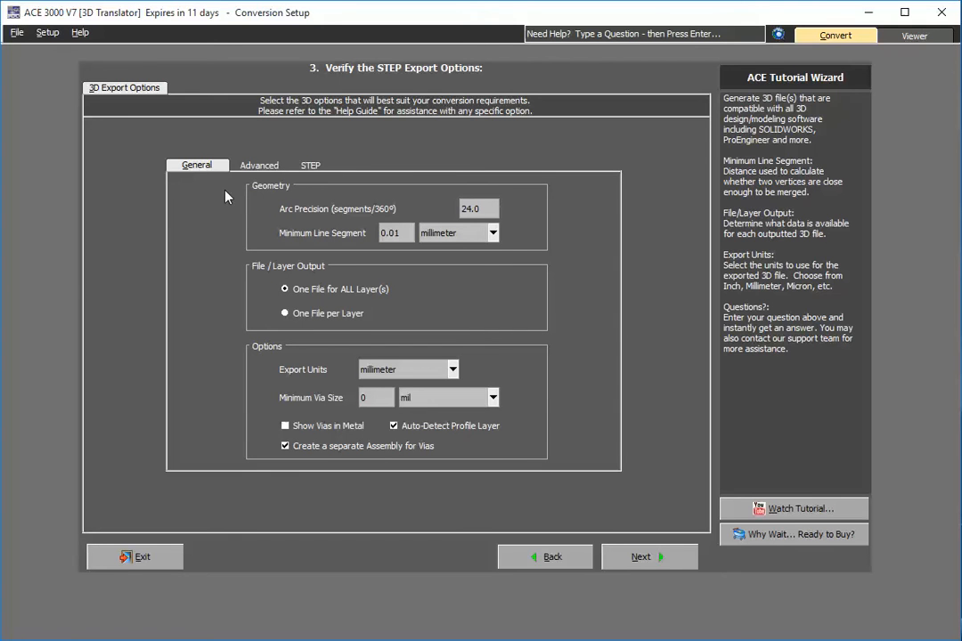
pyautogui.click(649, 556)
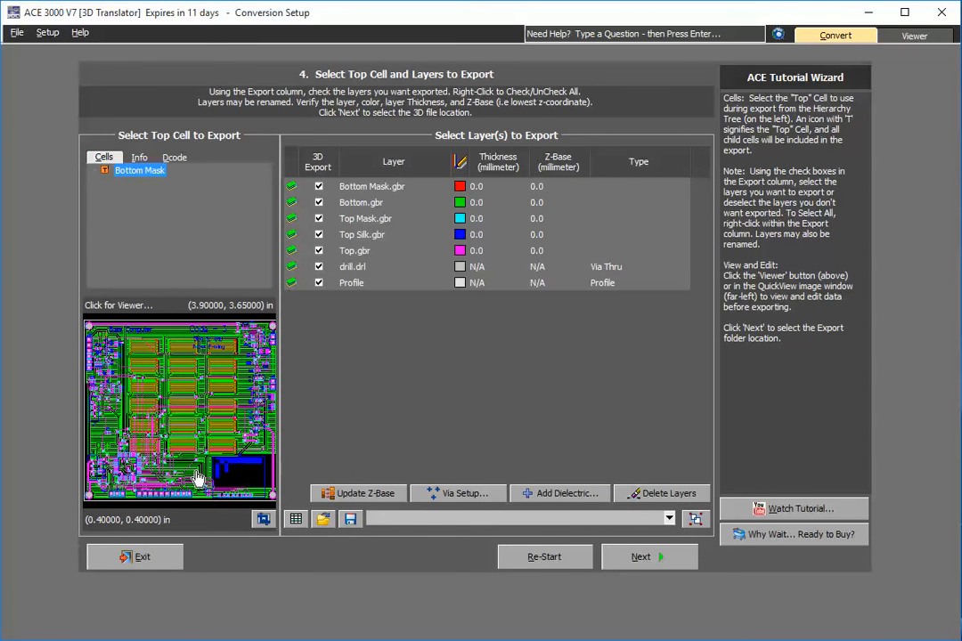
pyautogui.moveTo(189, 464)
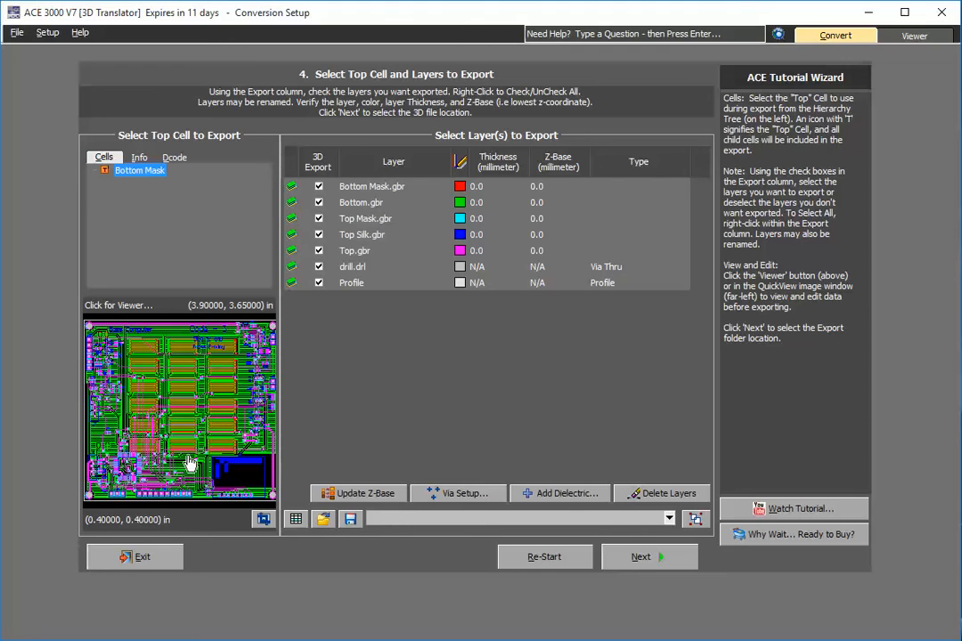
pyautogui.moveTo(212, 445)
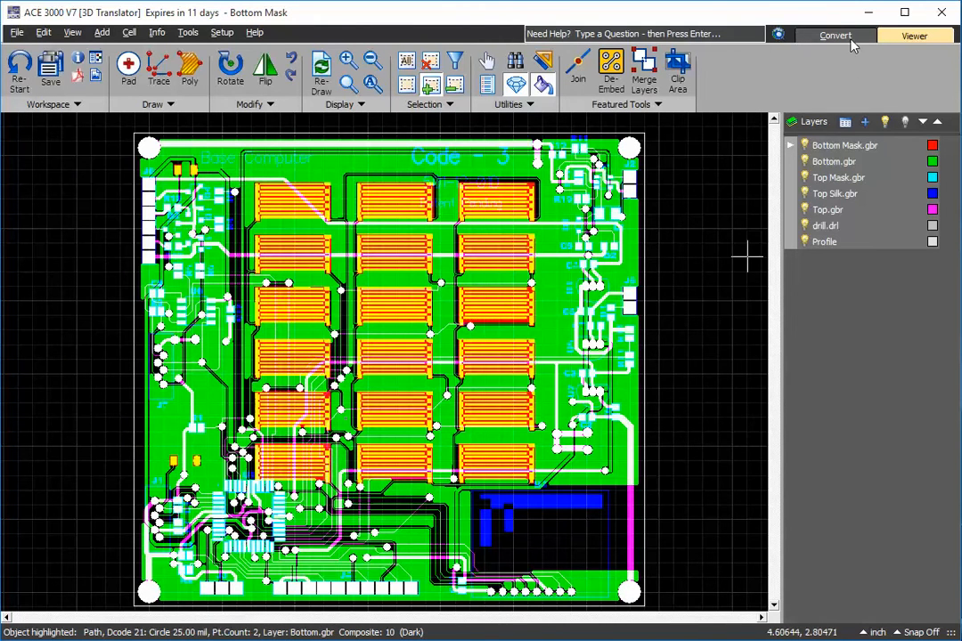
pyautogui.moveTo(668, 223)
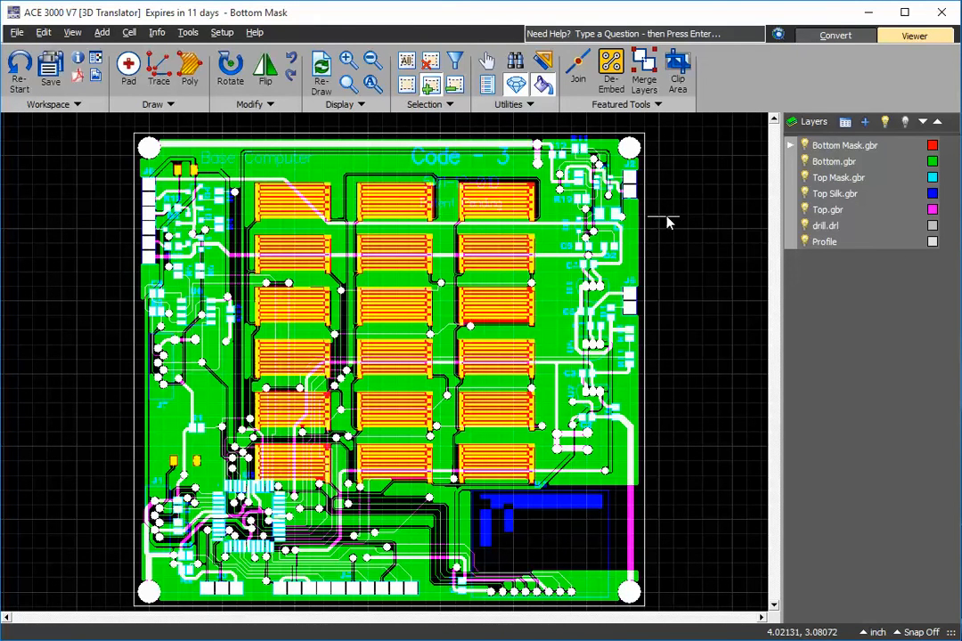
pyautogui.moveTo(835, 35)
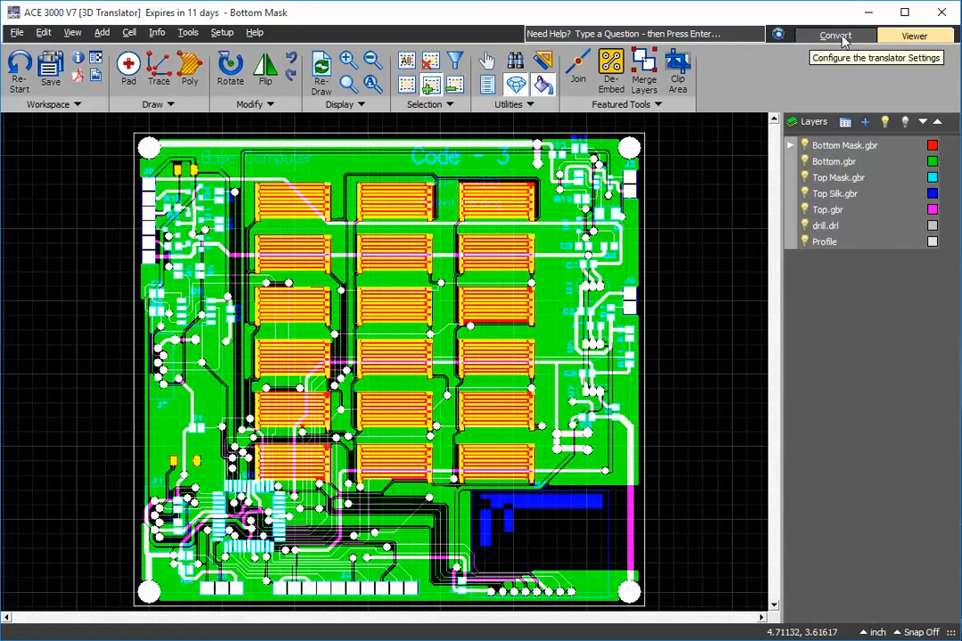
pyautogui.click(834, 35)
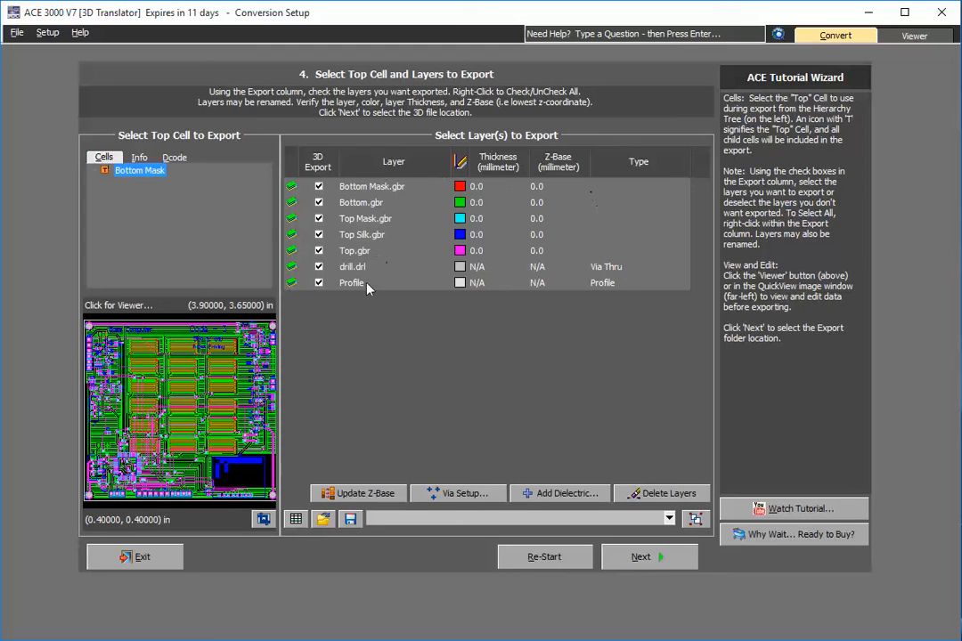
# - Make Bottom Mask.gbr a Neg Mask layer and begin setting Bottom.gbr's type
pyautogui.click(683, 186)
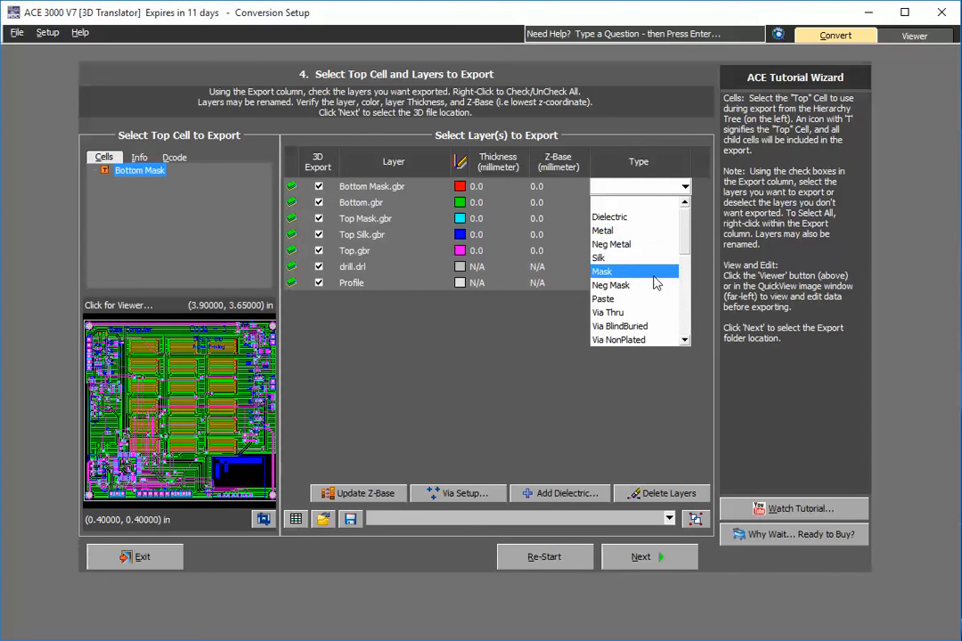
pyautogui.click(611, 285)
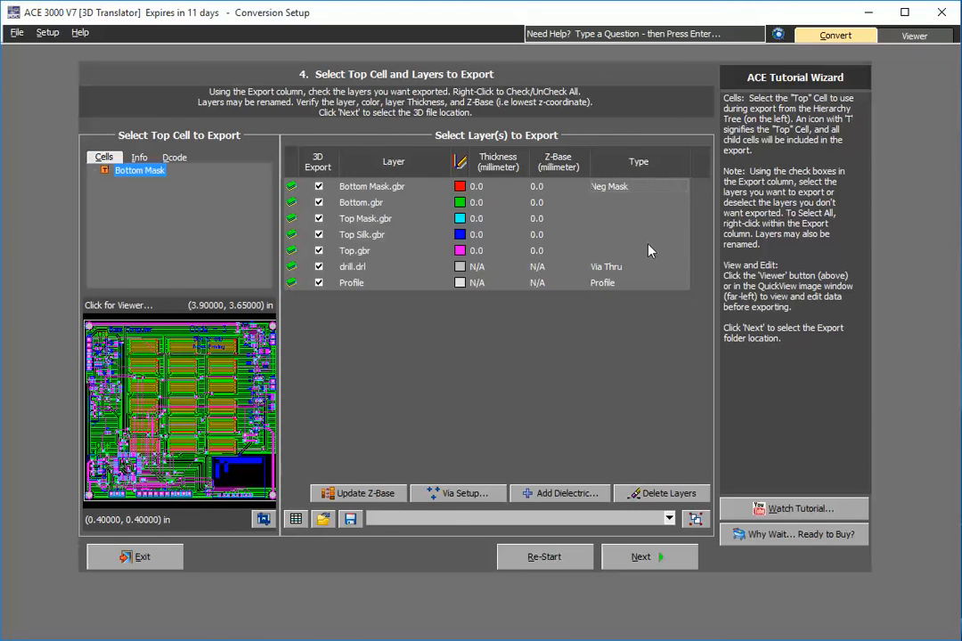
pyautogui.click(683, 203)
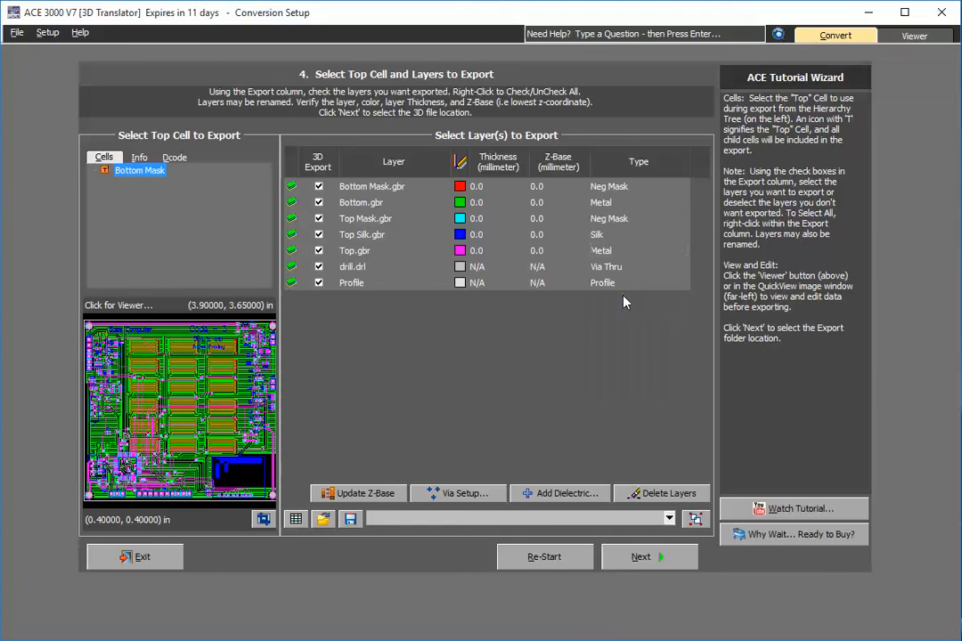
pyautogui.moveTo(378, 331)
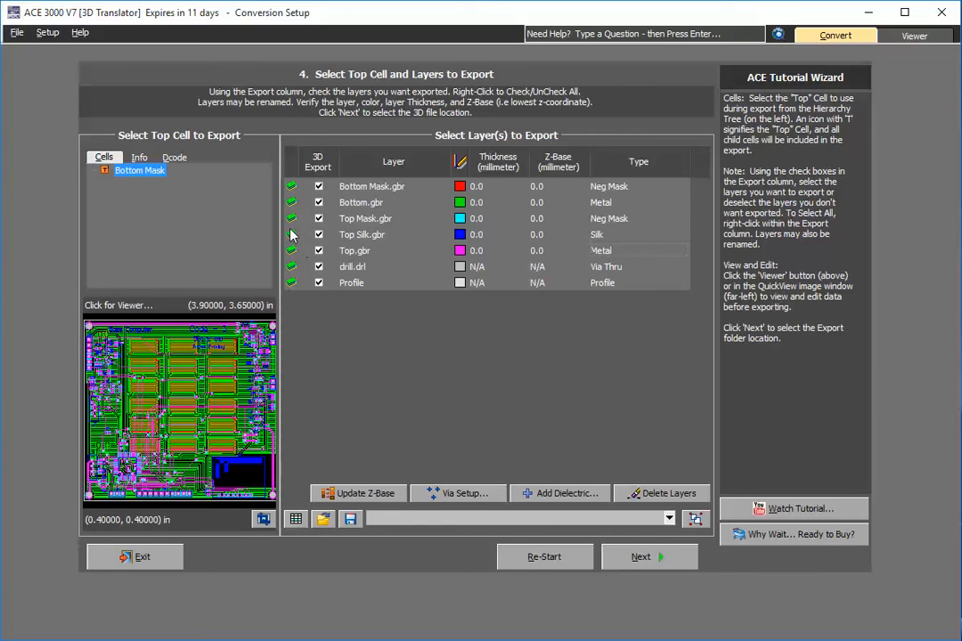
pyautogui.moveTo(294, 221)
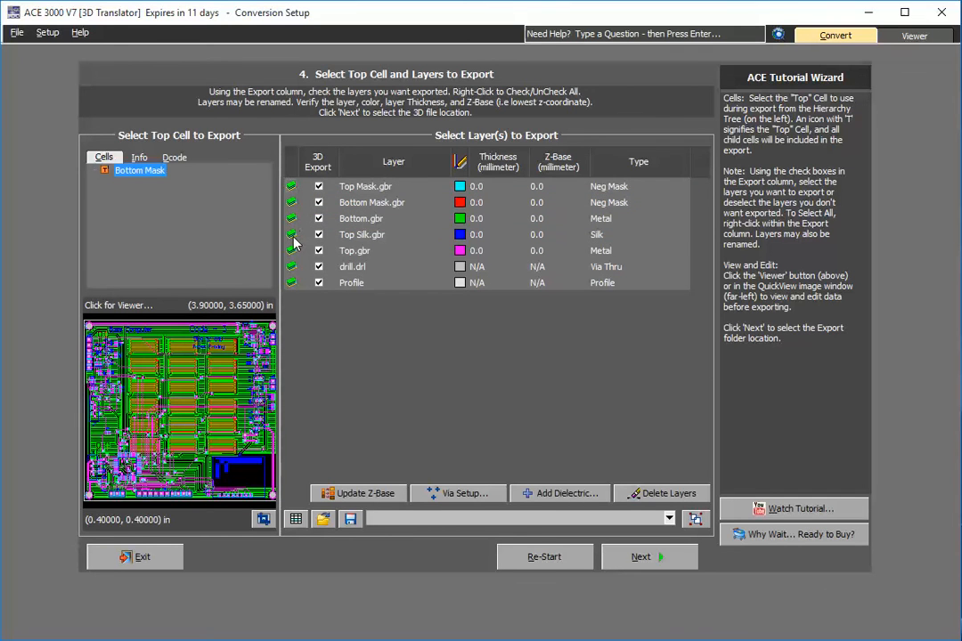
# - Move Top Silk.gbr to the top and Bottom.gbr above Bottom Mask.gbr
pyautogui.click(365, 186)
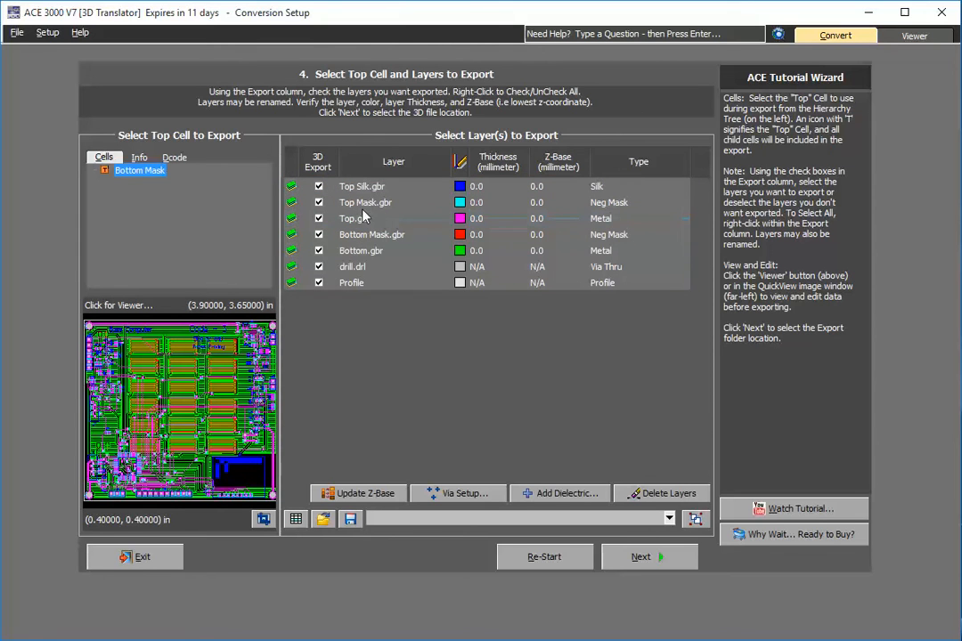
pyautogui.click(372, 234)
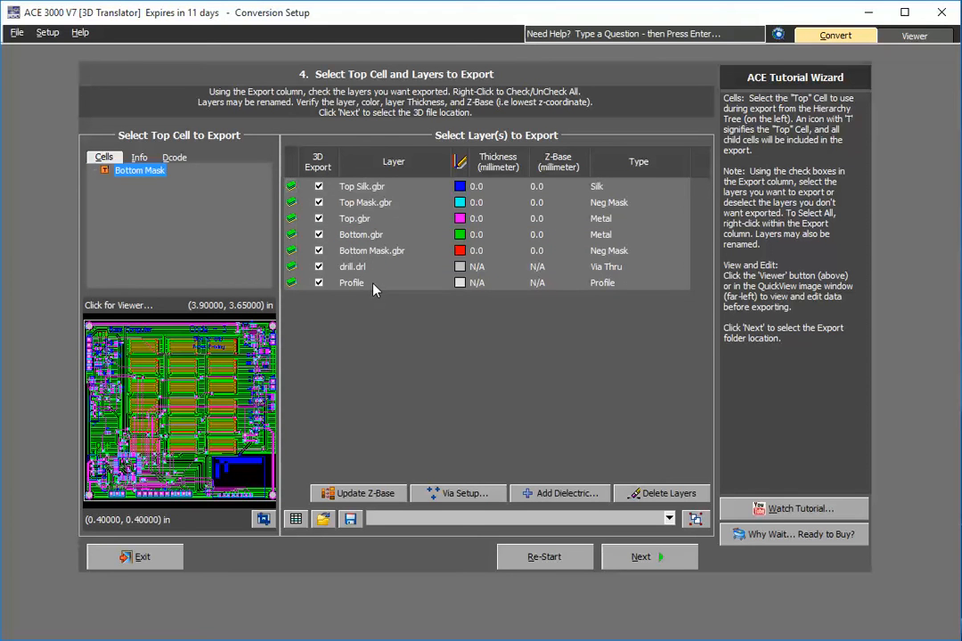
pyautogui.moveTo(410, 319)
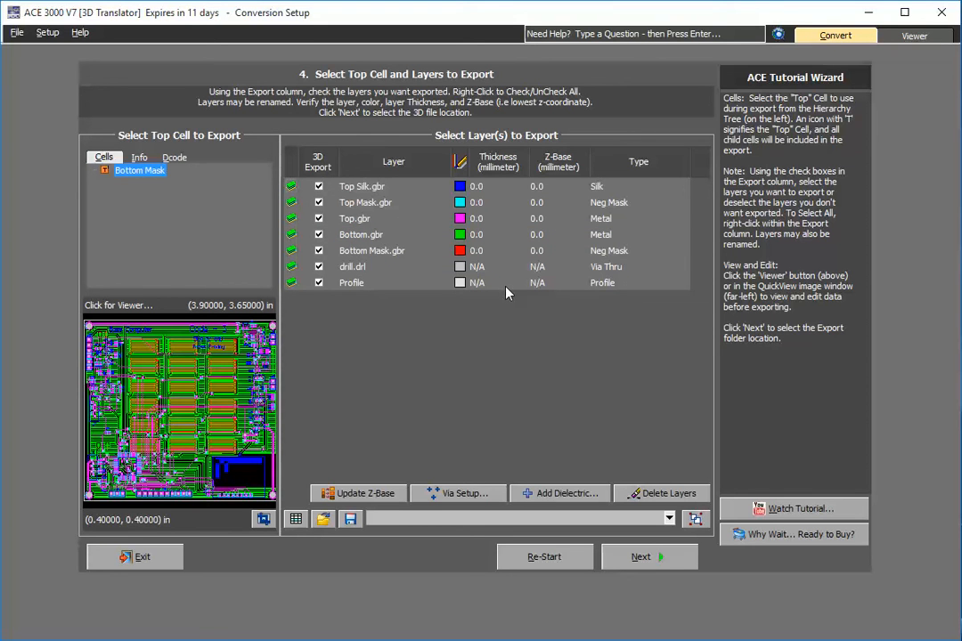
pyautogui.moveTo(494, 256)
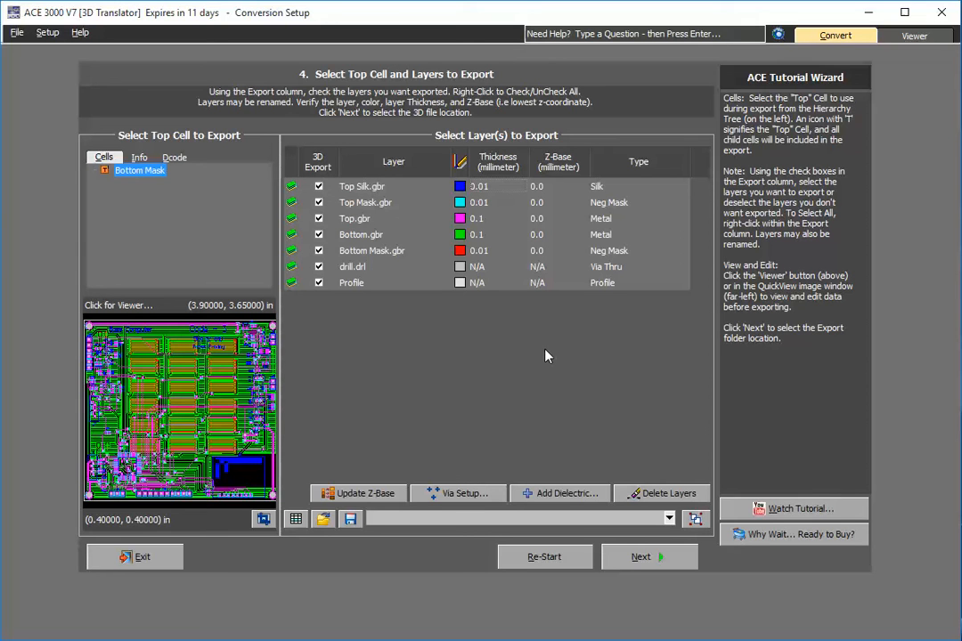
pyautogui.moveTo(570, 502)
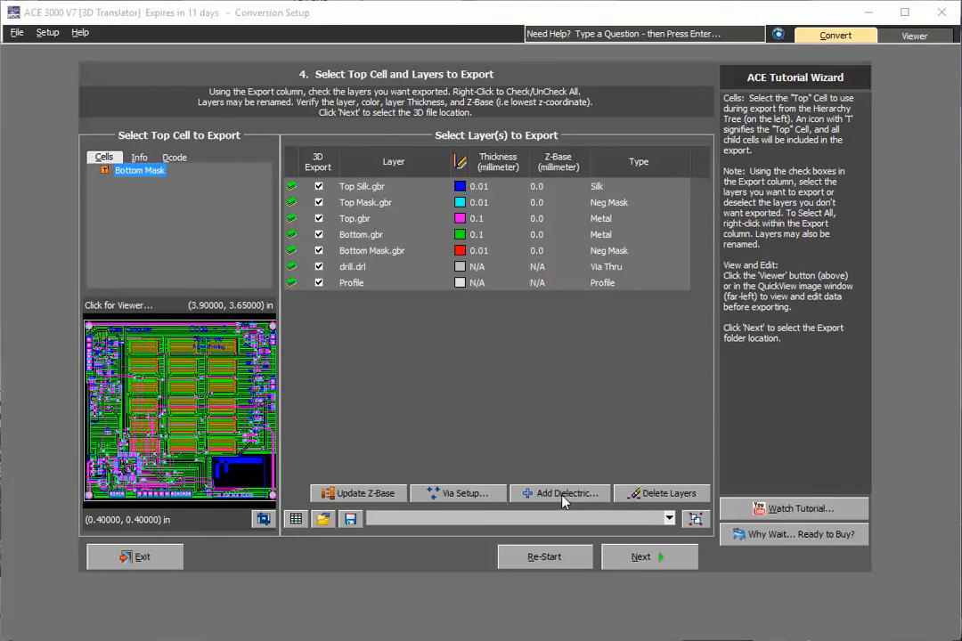
# - Add 1 mm dark green Dielectric_1 and place it between Top.gbr and Bottom.gbr
pyautogui.click(561, 493)
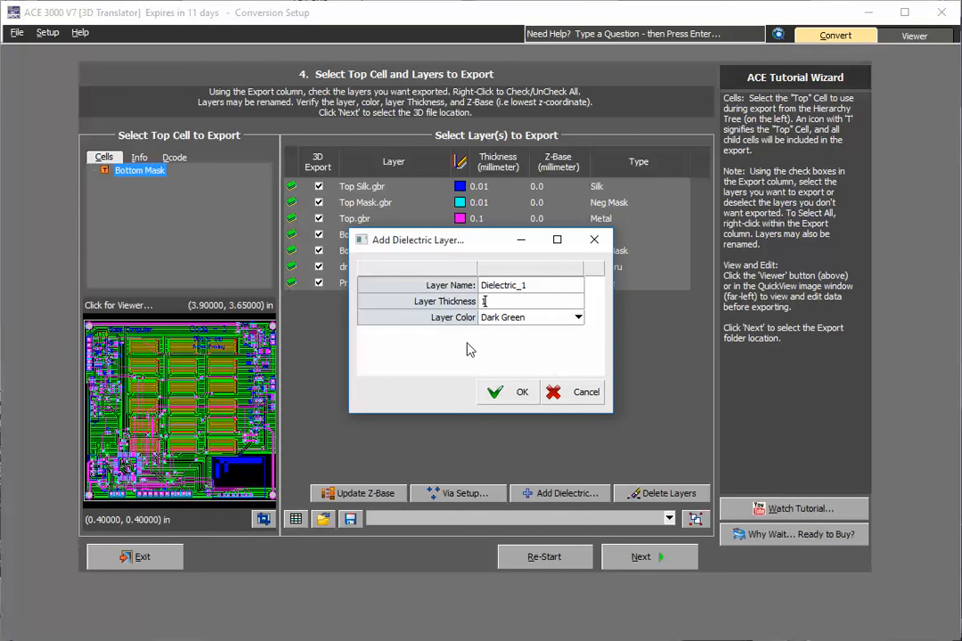
pyautogui.moveTo(512, 414)
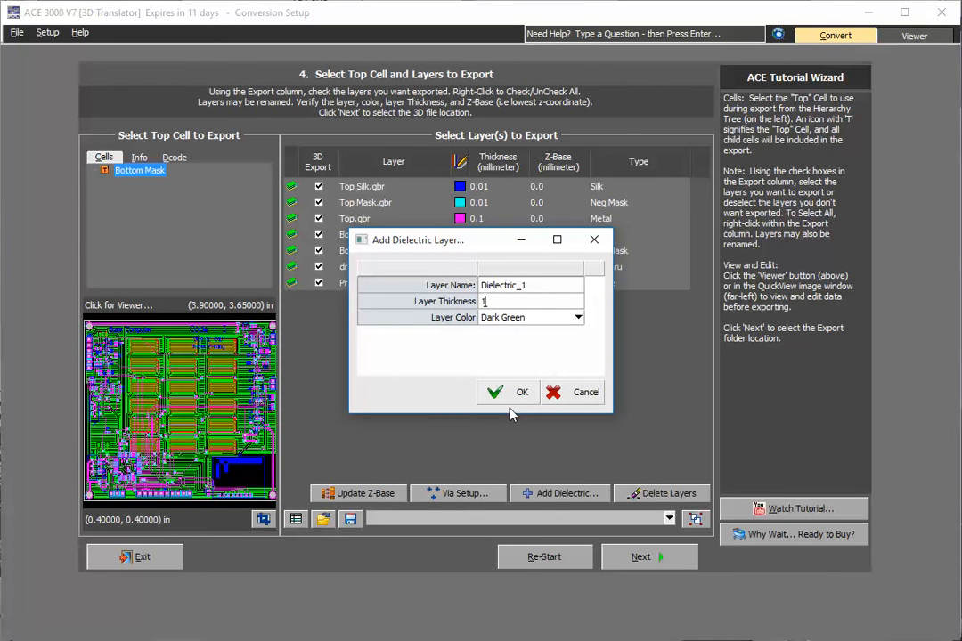
pyautogui.moveTo(512, 292)
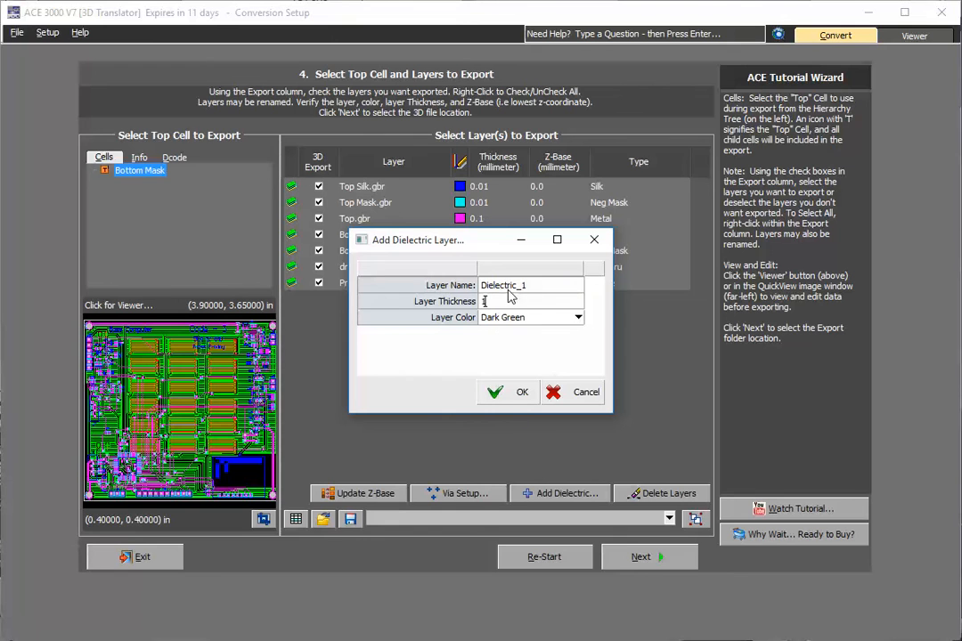
pyautogui.click(522, 392)
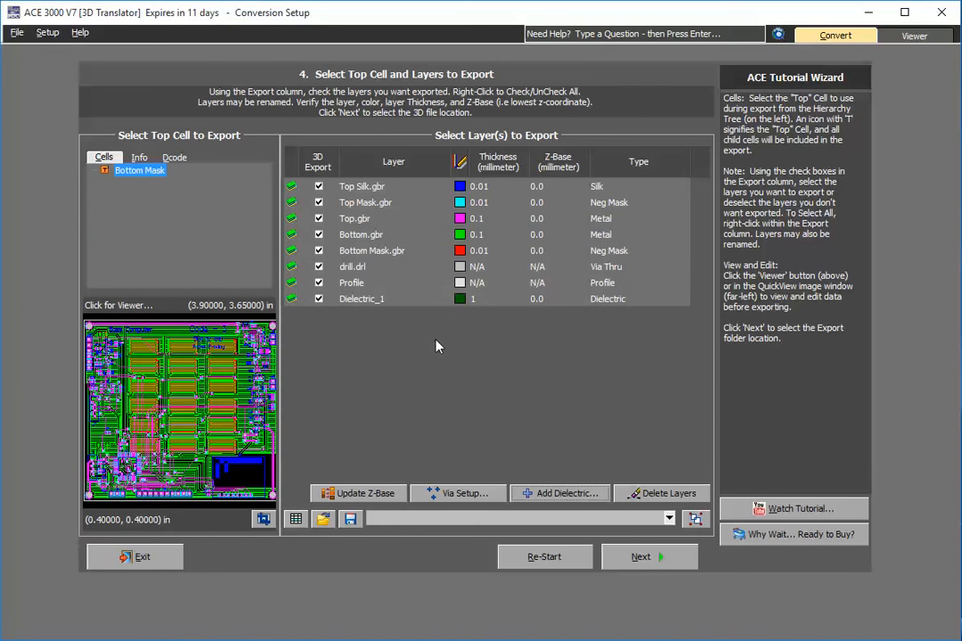
pyautogui.click(360, 299)
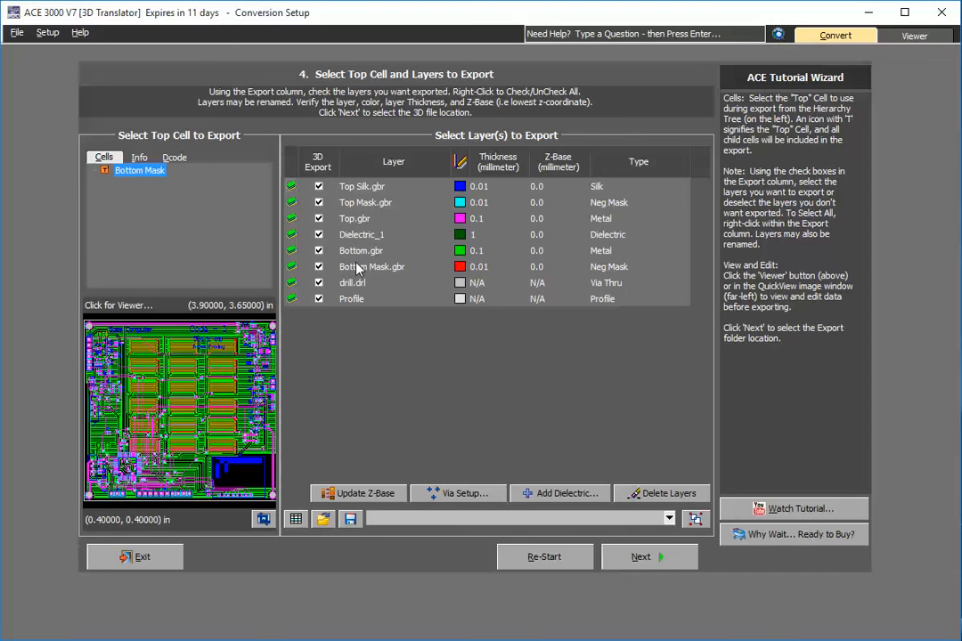
pyautogui.moveTo(501, 250)
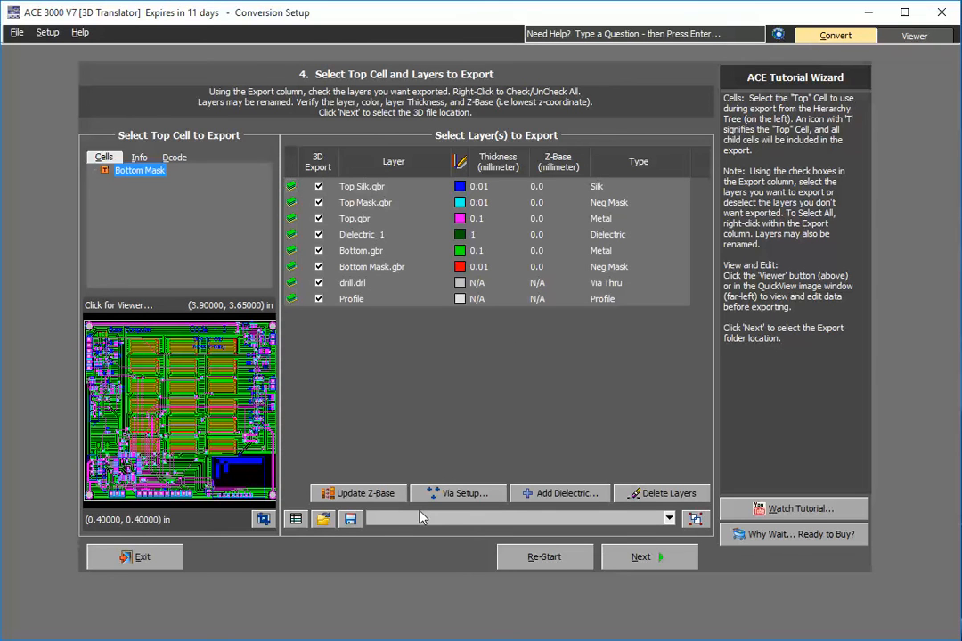
# - Enter MyPCBMapFile as the layer map file name
pyautogui.write('My')
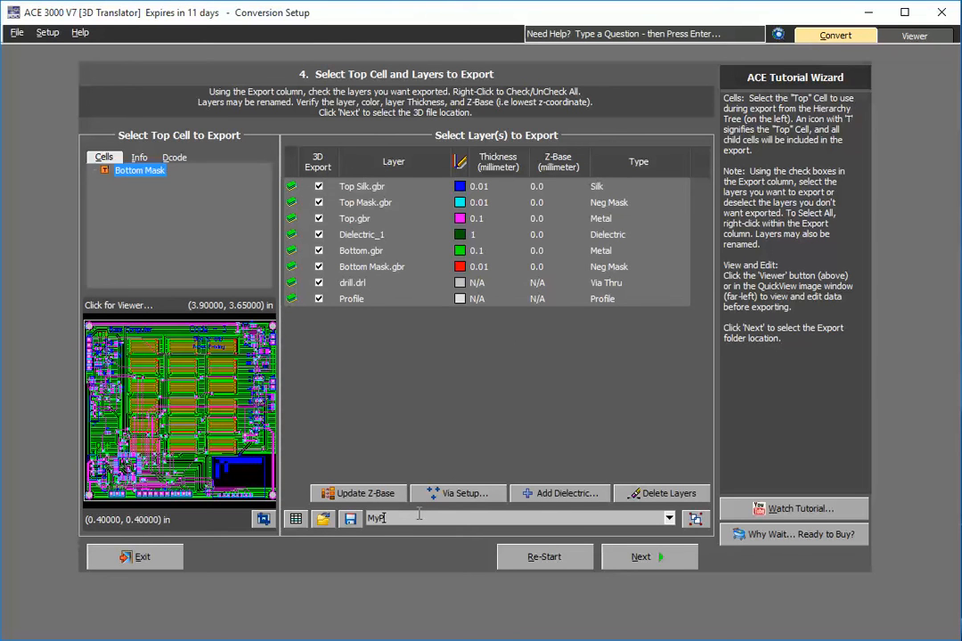
pyautogui.write('PCBMa')
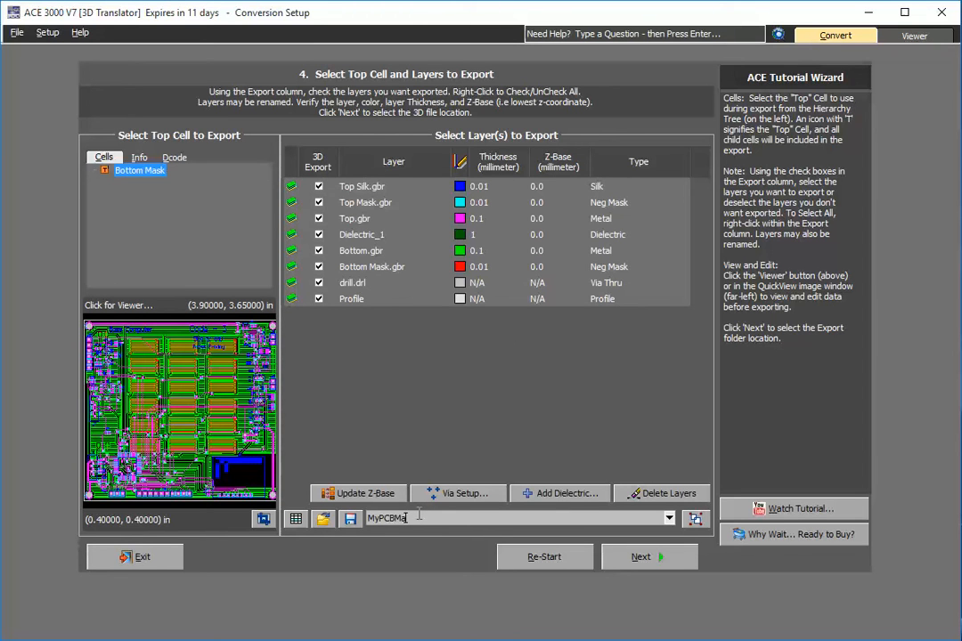
pyautogui.write('pFile')
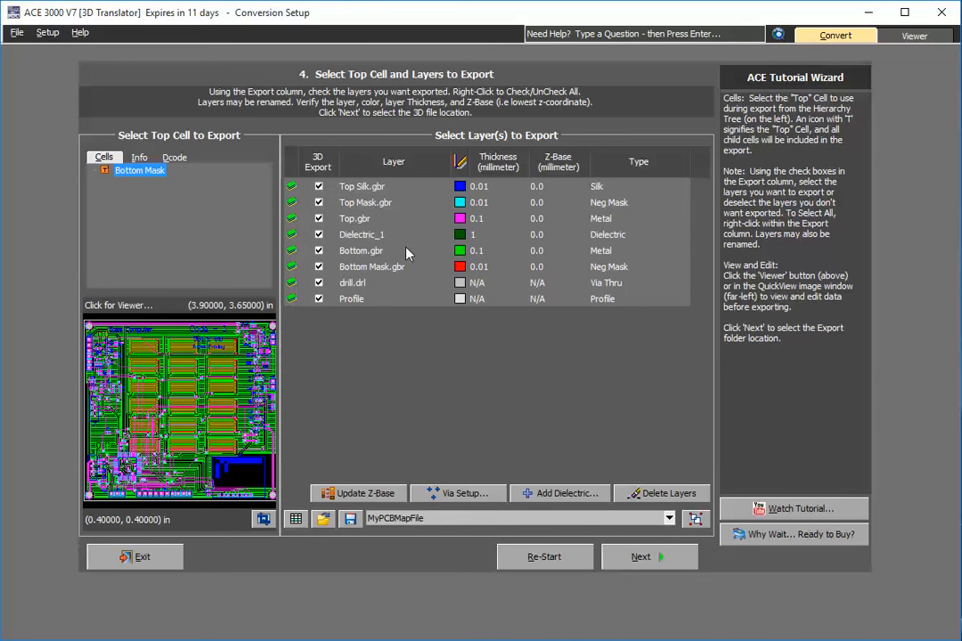
pyautogui.moveTo(387, 503)
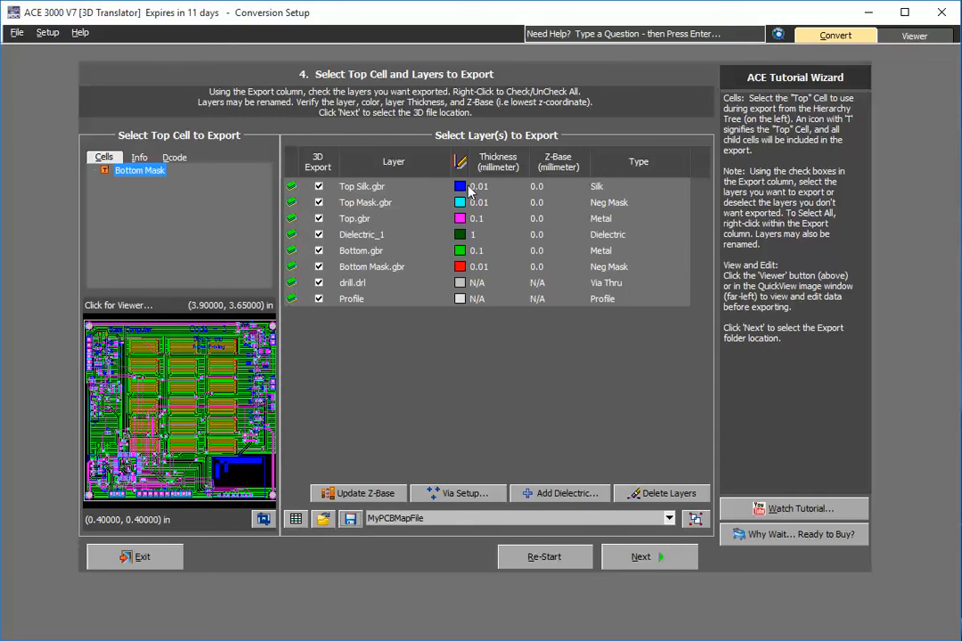
# - Colour Top Silk.gbr white, Top.gbr olive, and accept the green mask colour
pyautogui.click(459, 187)
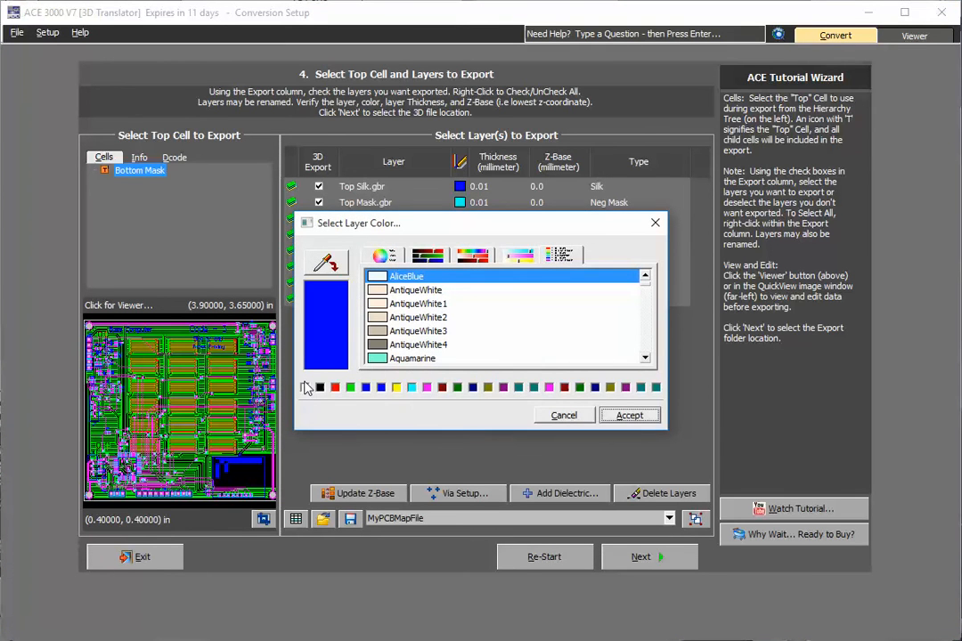
pyautogui.click(630, 415)
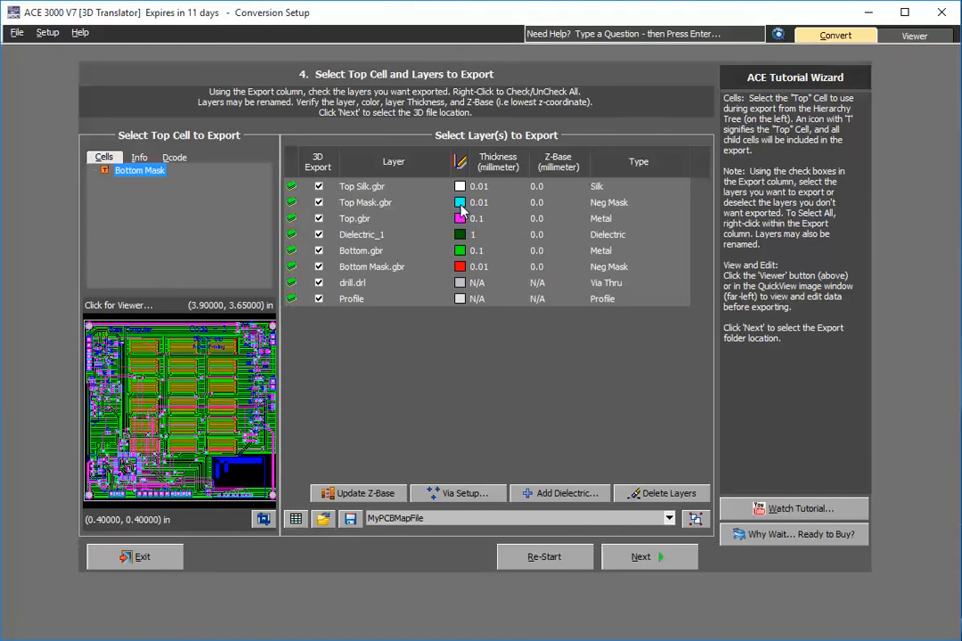
pyautogui.click(461, 218)
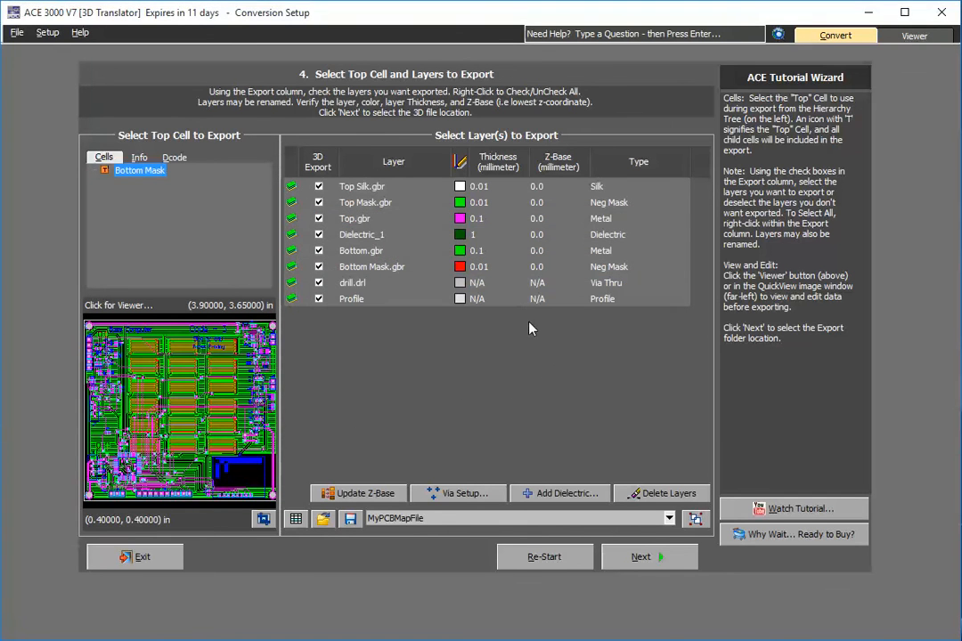
pyautogui.click(459, 218)
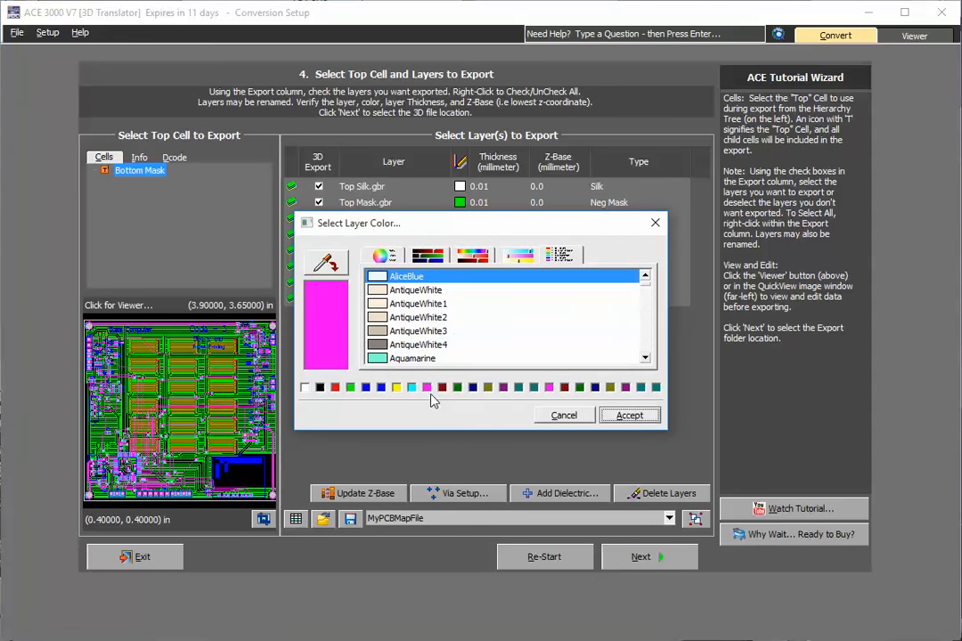
pyautogui.click(489, 387)
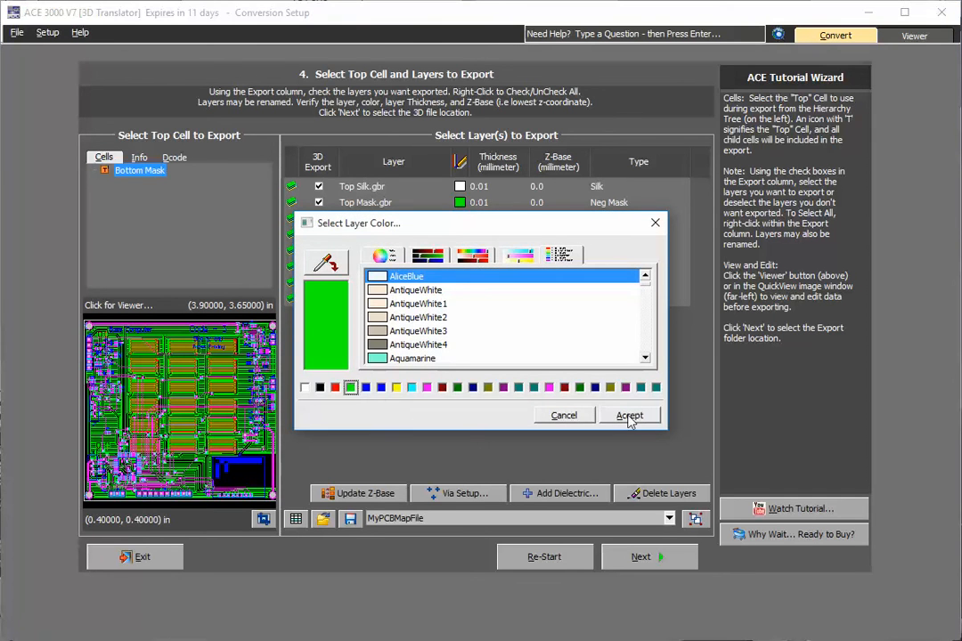
pyautogui.click(630, 415)
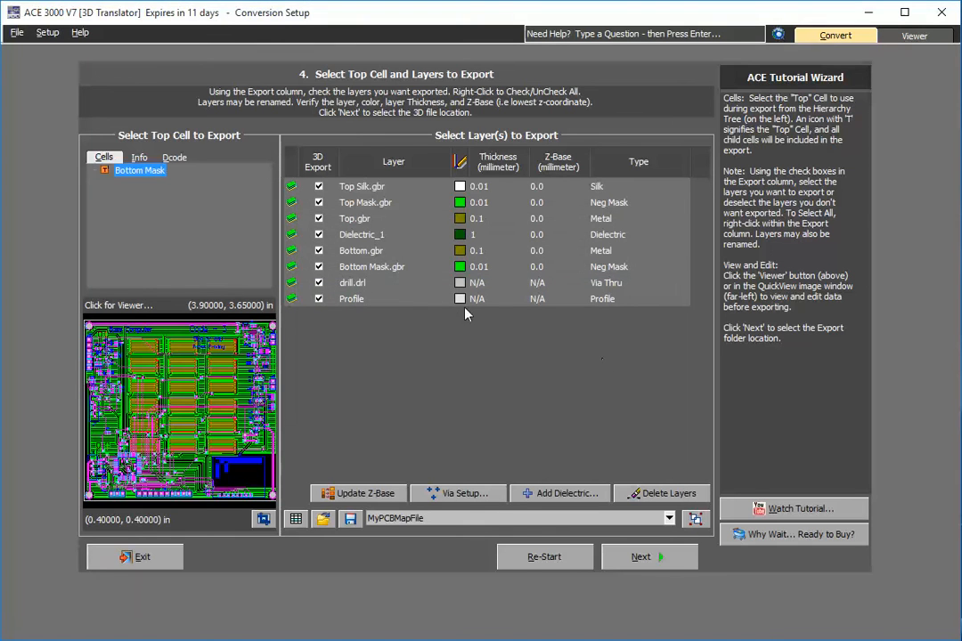
pyautogui.moveTo(536, 394)
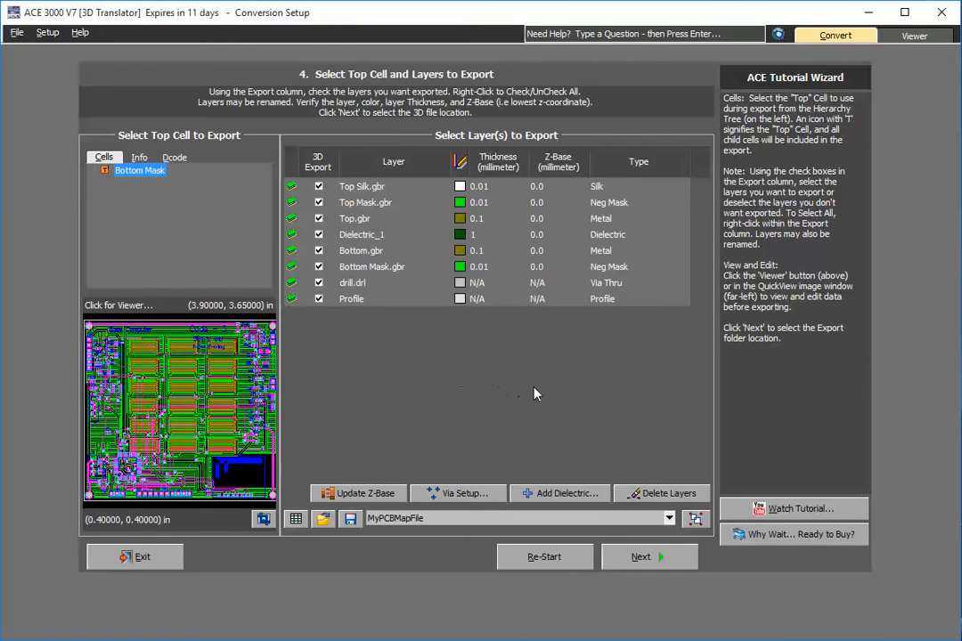
pyautogui.moveTo(549, 271)
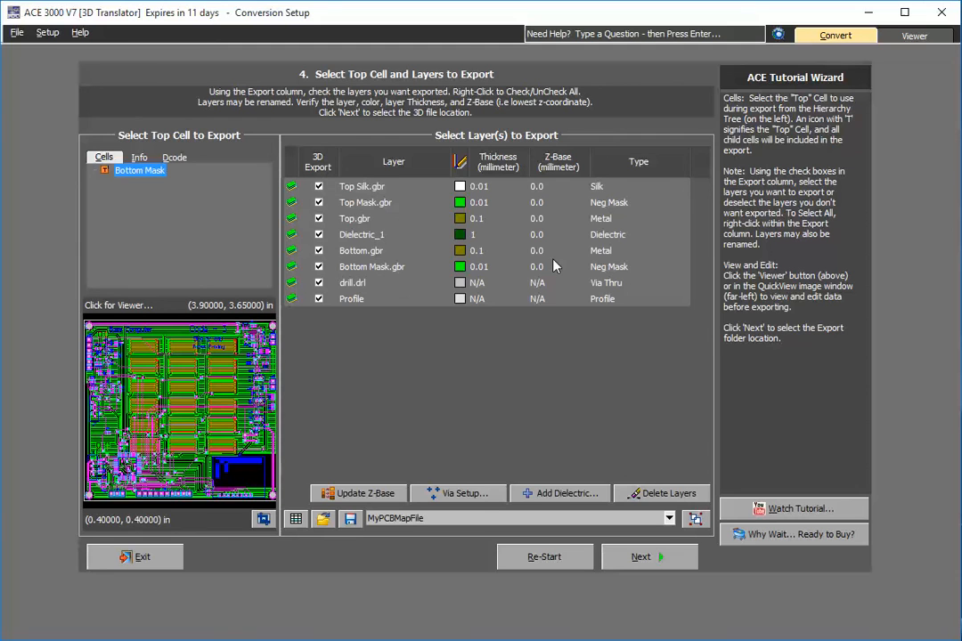
pyautogui.moveTo(449, 461)
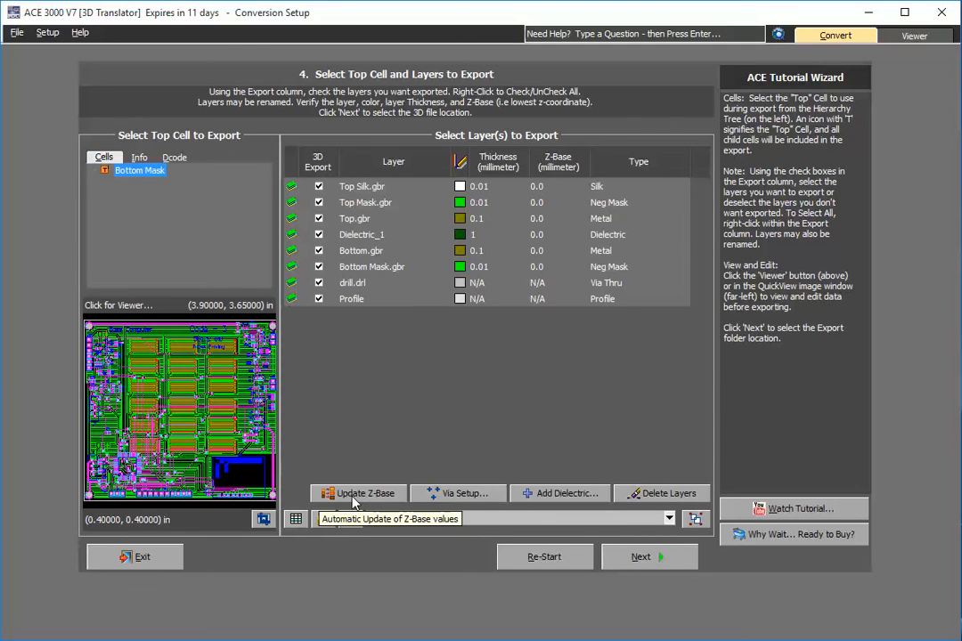
# - Update Z-Base values and save the layer map, overwriting MyPCBMapFile
pyautogui.click(360, 493)
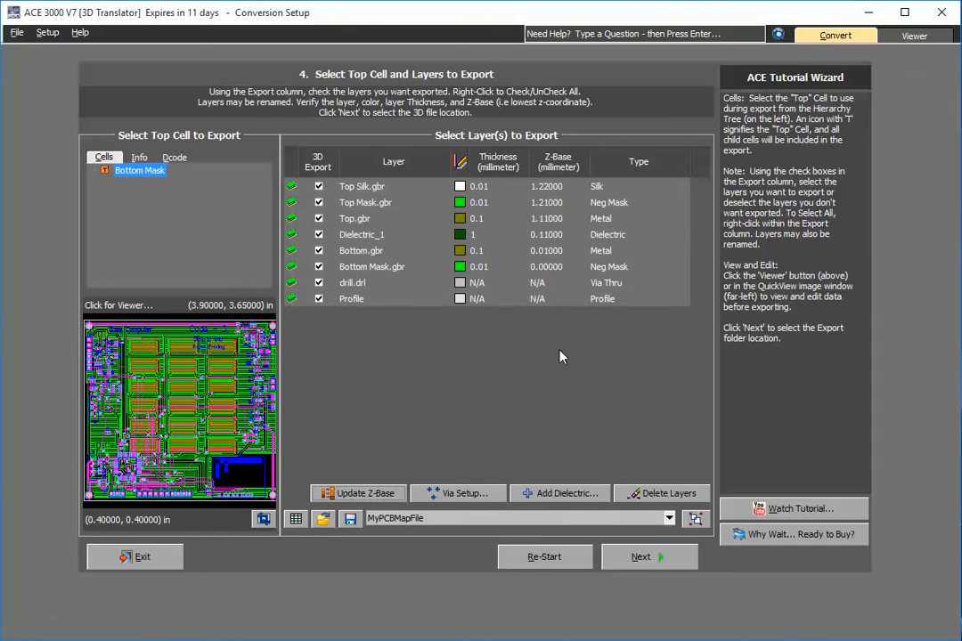
pyautogui.moveTo(328, 246)
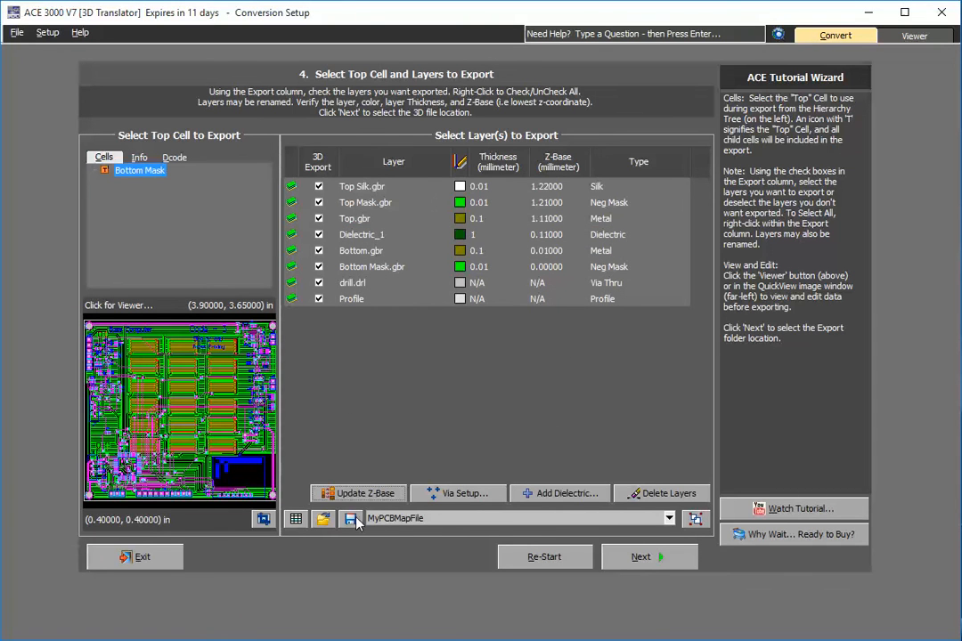
pyautogui.click(351, 518)
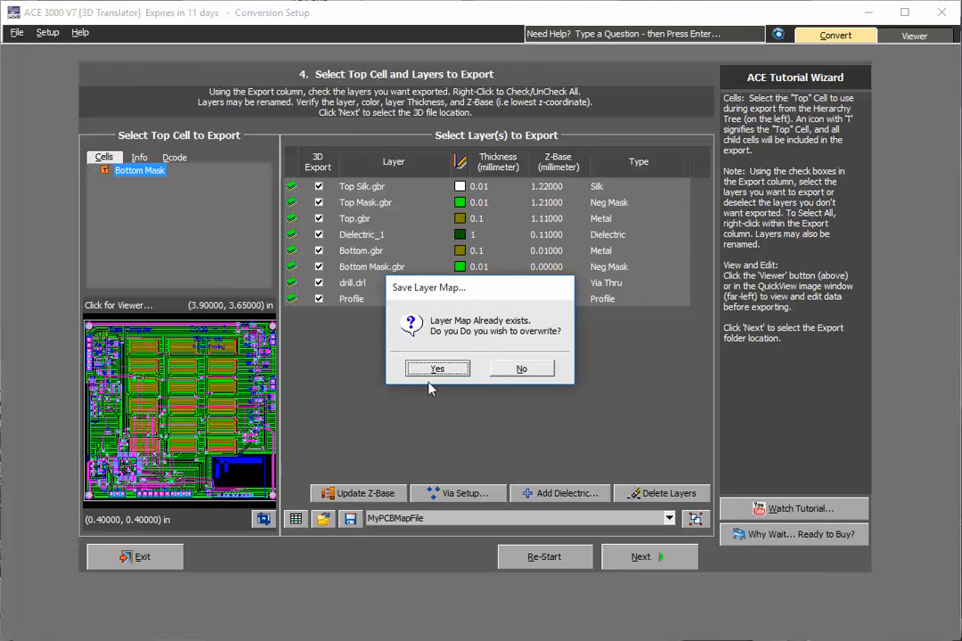
pyautogui.click(437, 368)
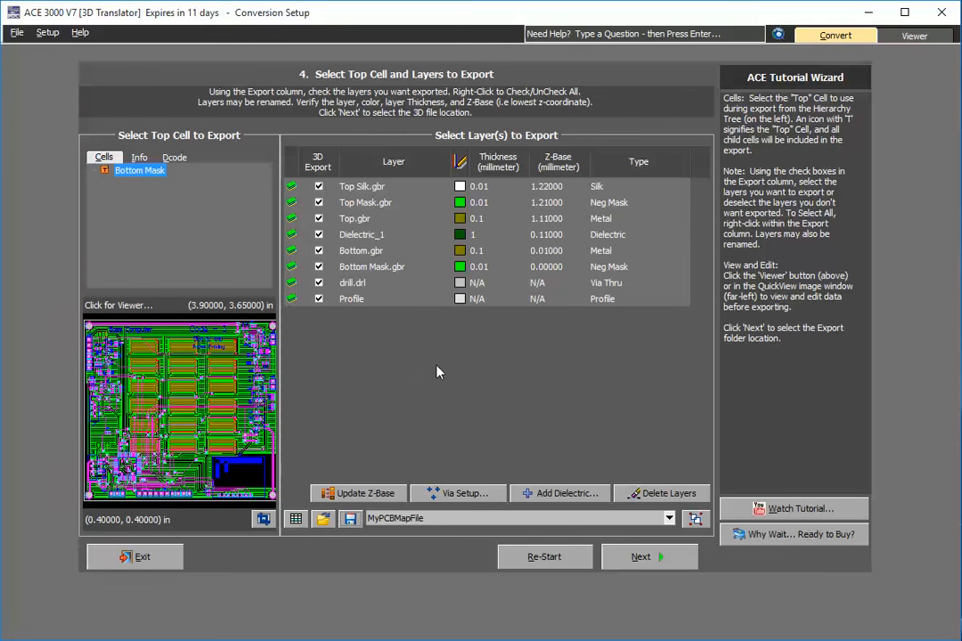
pyautogui.moveTo(617, 398)
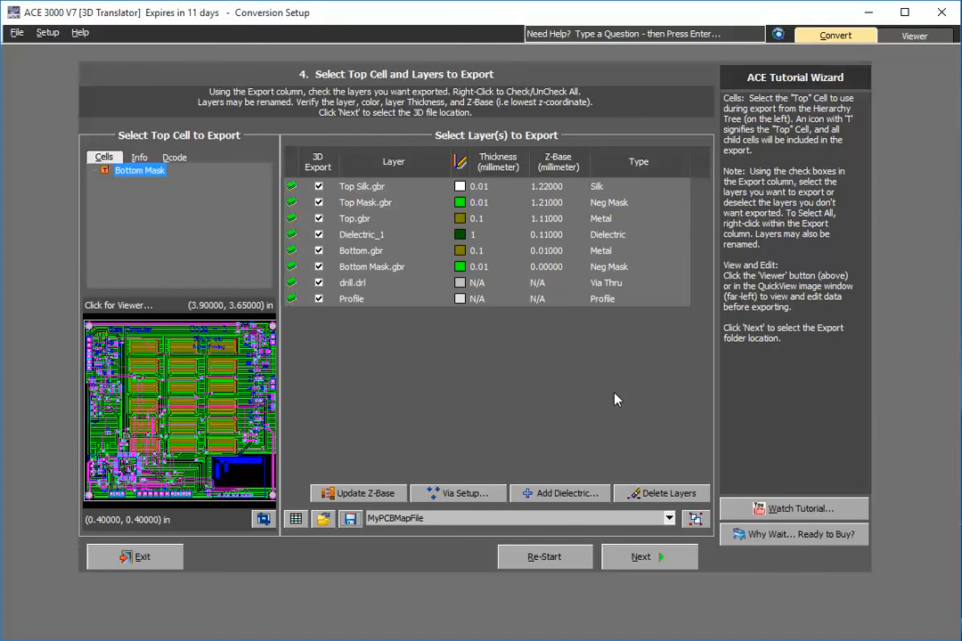
# - Save the STEP export as MyStep_pcb in the C:\Support folder
pyautogui.click(641, 556)
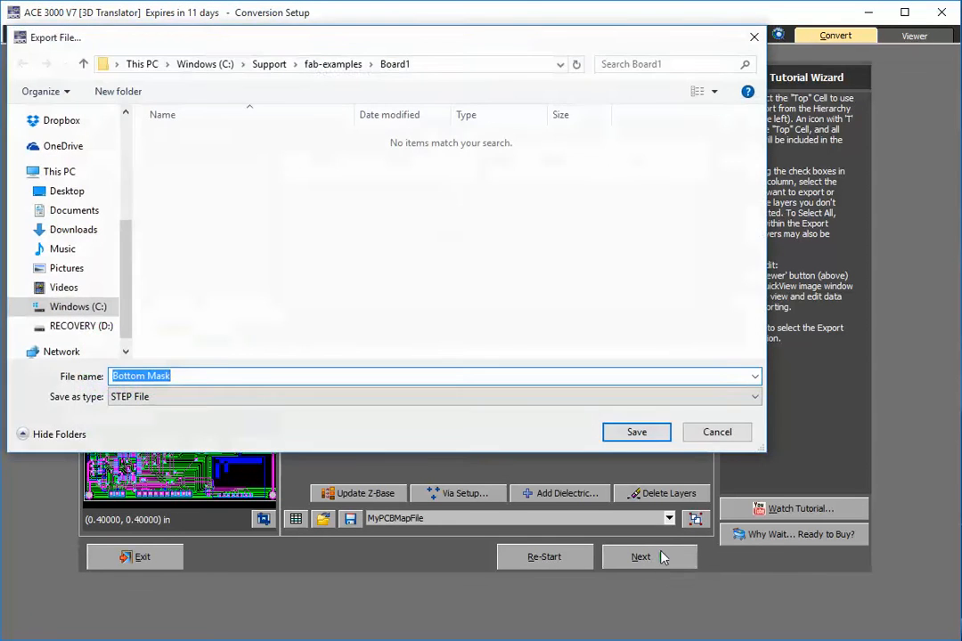
pyautogui.click(269, 63)
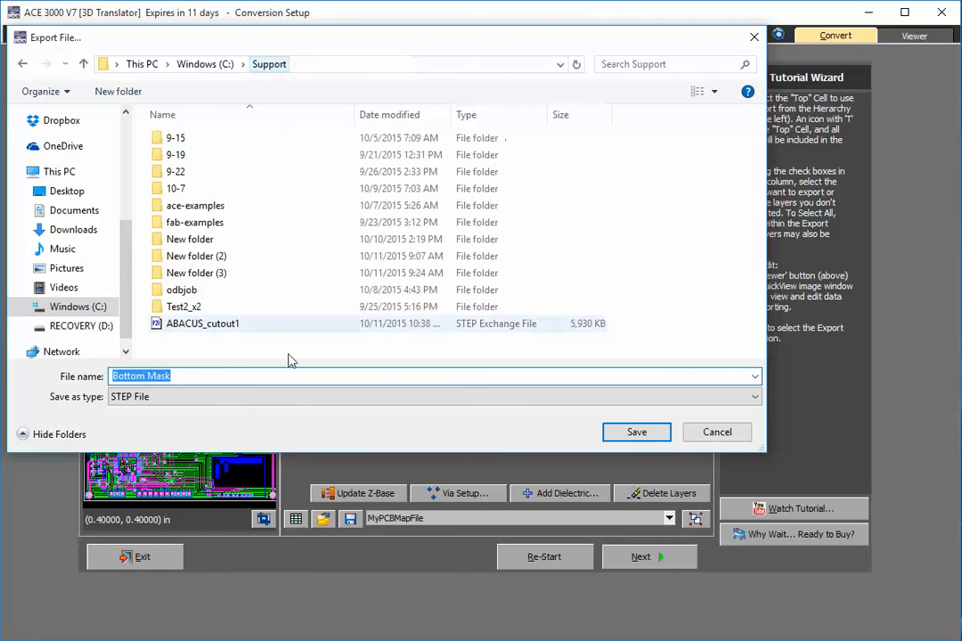
pyautogui.write('My')
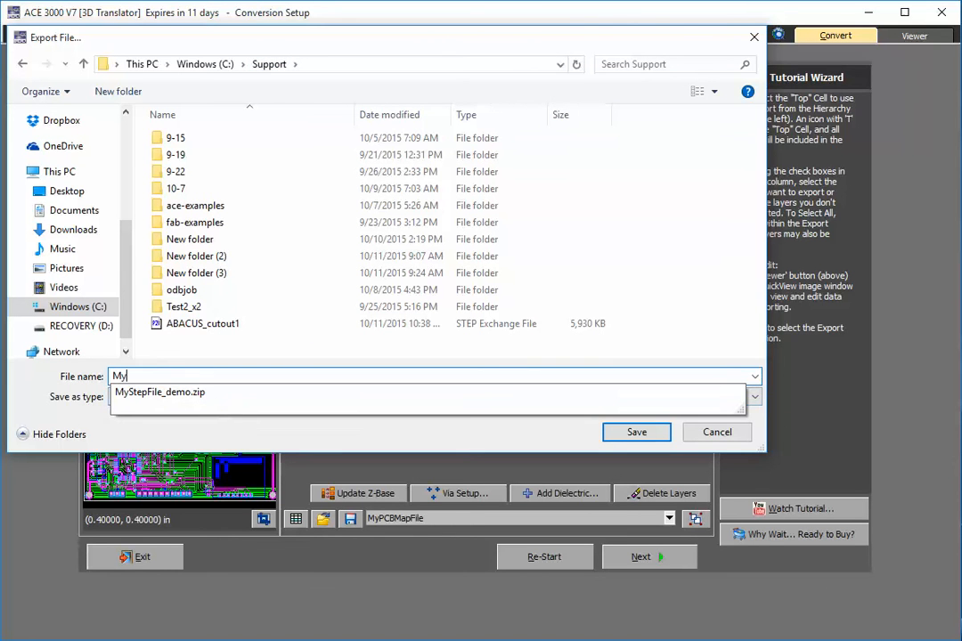
pyautogui.write('Step_pcb')
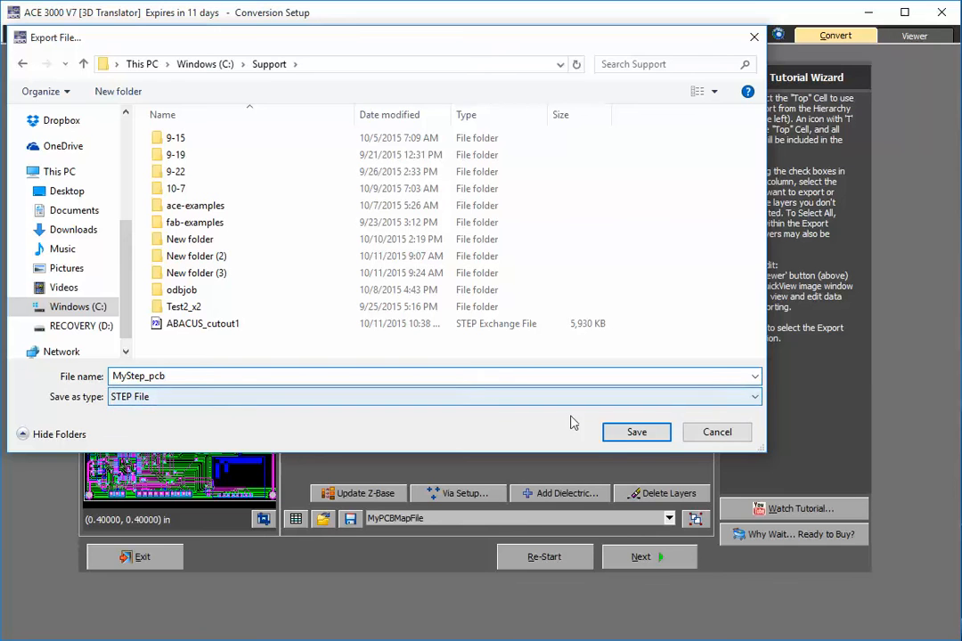
pyautogui.click(636, 432)
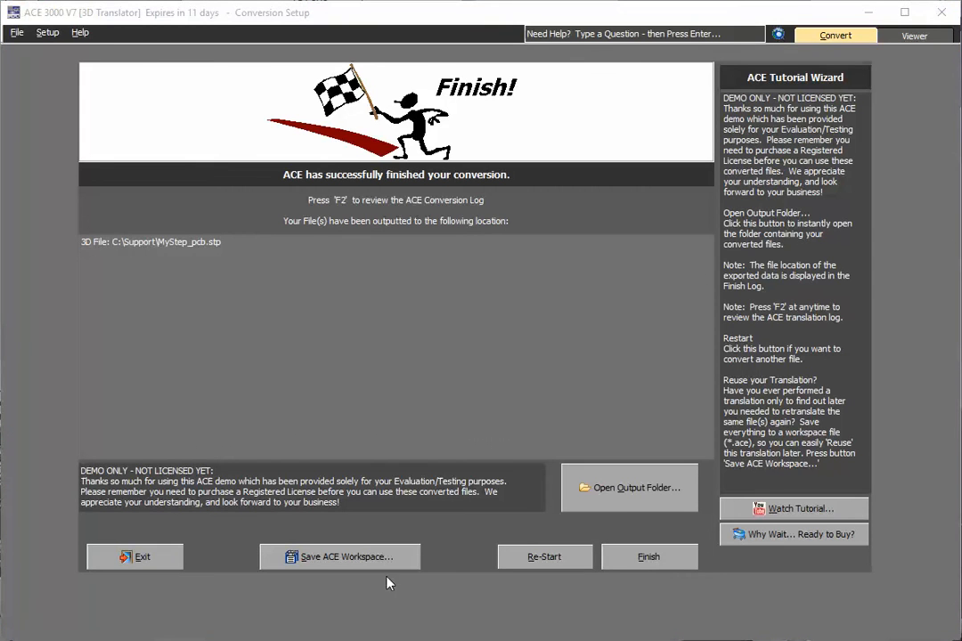
pyautogui.moveTo(232, 241)
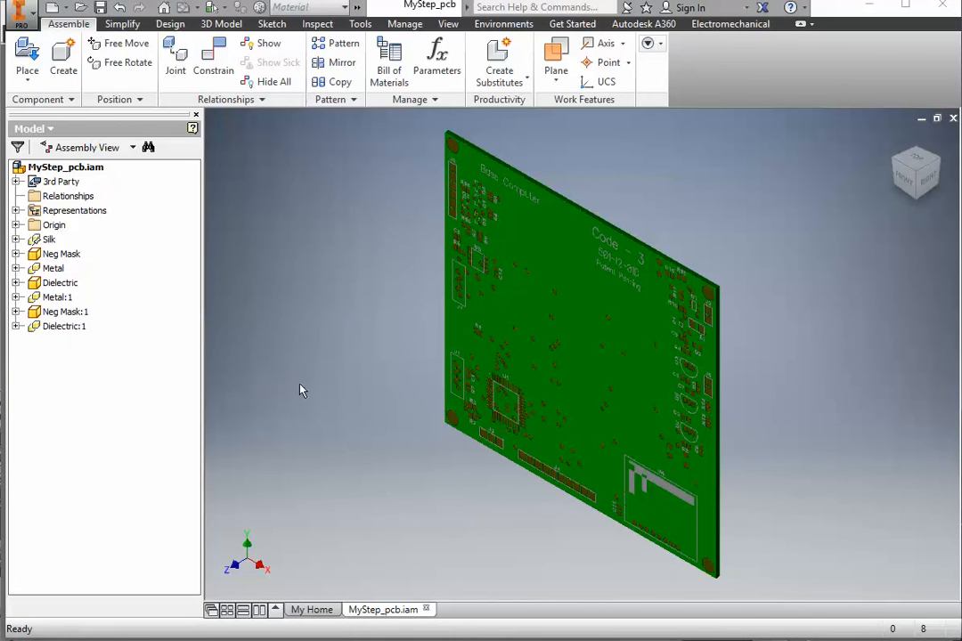
pyautogui.moveTo(287, 322)
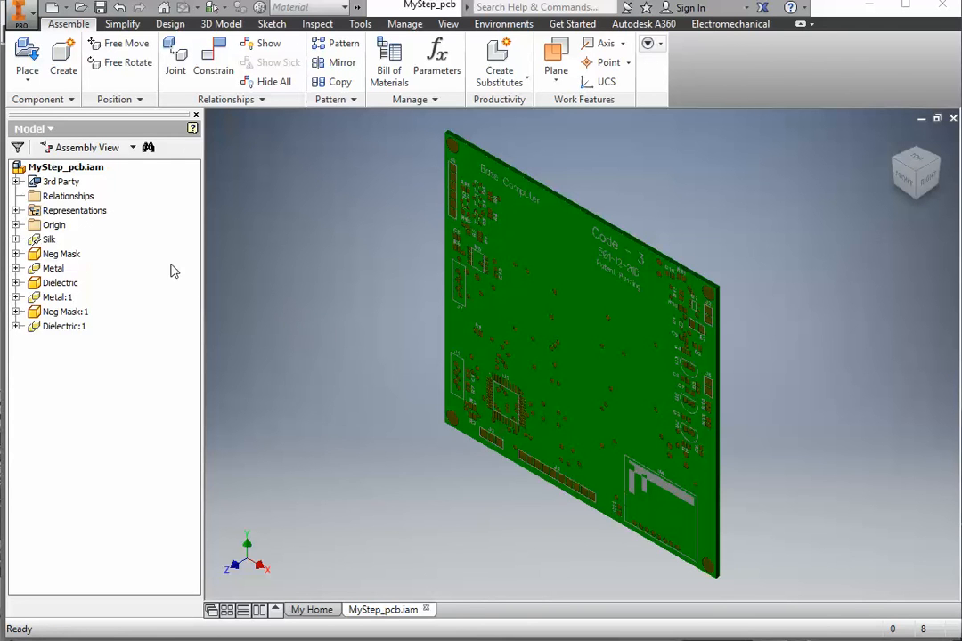
# - Switch the MyStep_pcb board to the top view using the ViewCube
pyautogui.click(61, 253)
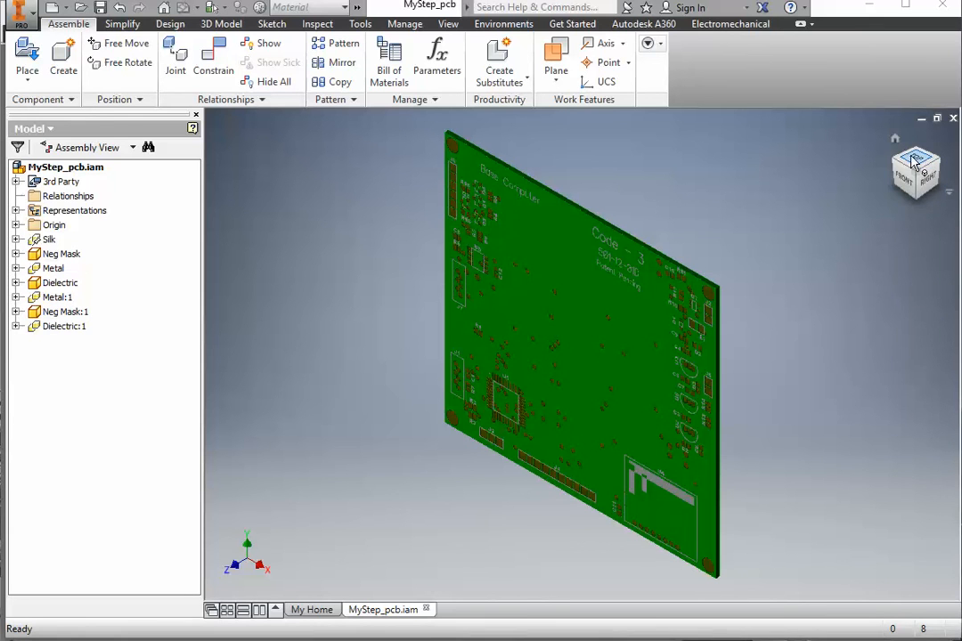
pyautogui.click(915, 169)
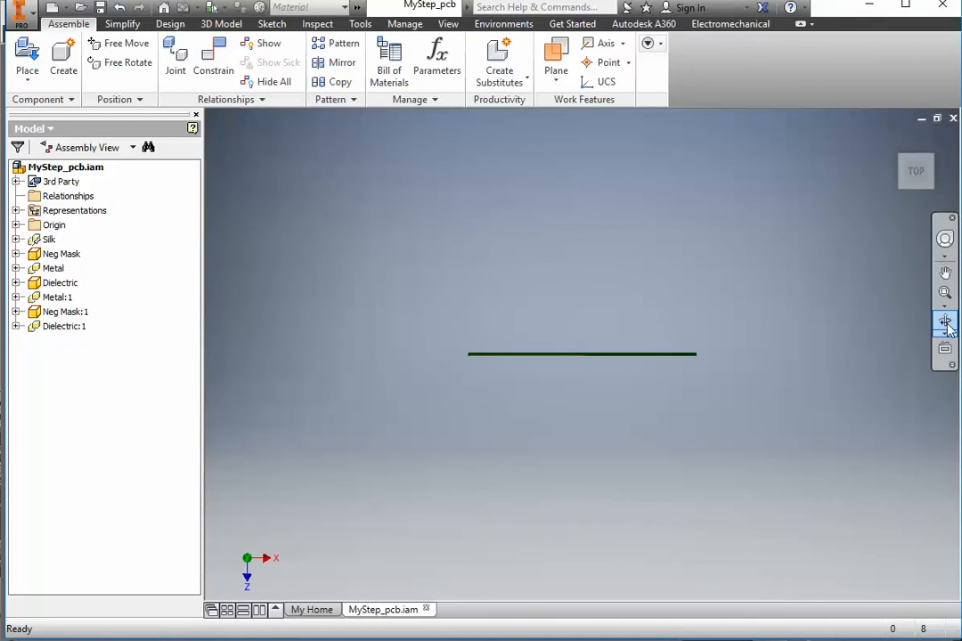